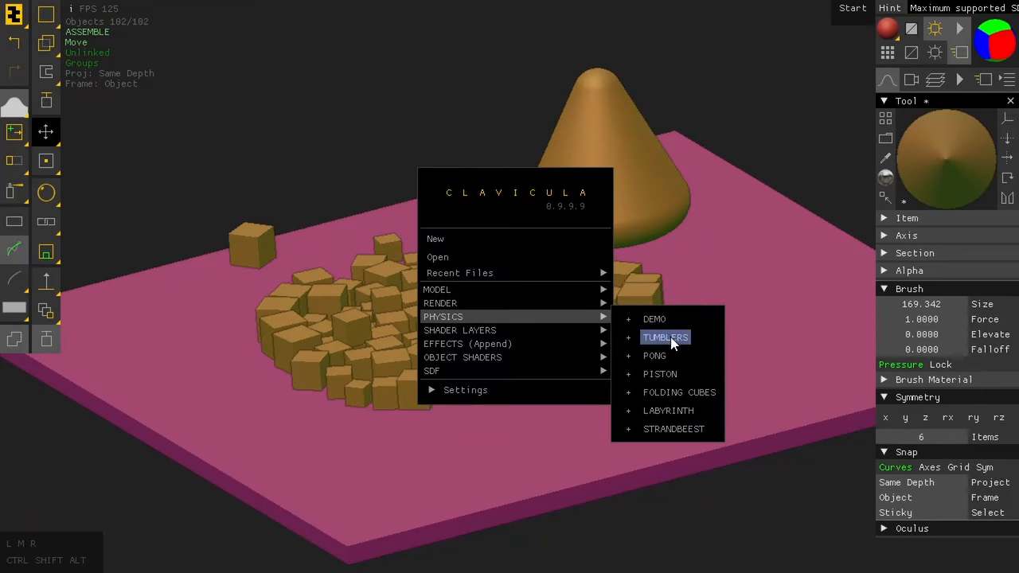
- Load the Tumbler physics demo: a ball inside a large cone on the pink ground
click(666, 337)
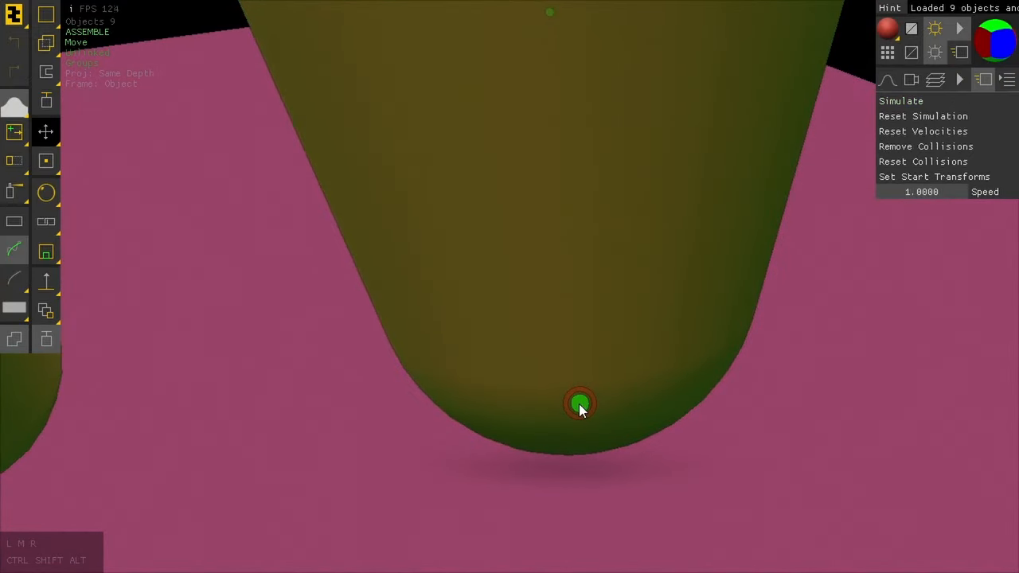
- Inspect the ball's rigid-body parameters and view the Tumbler scene in wireframe, then solid again
right_click(580, 404)
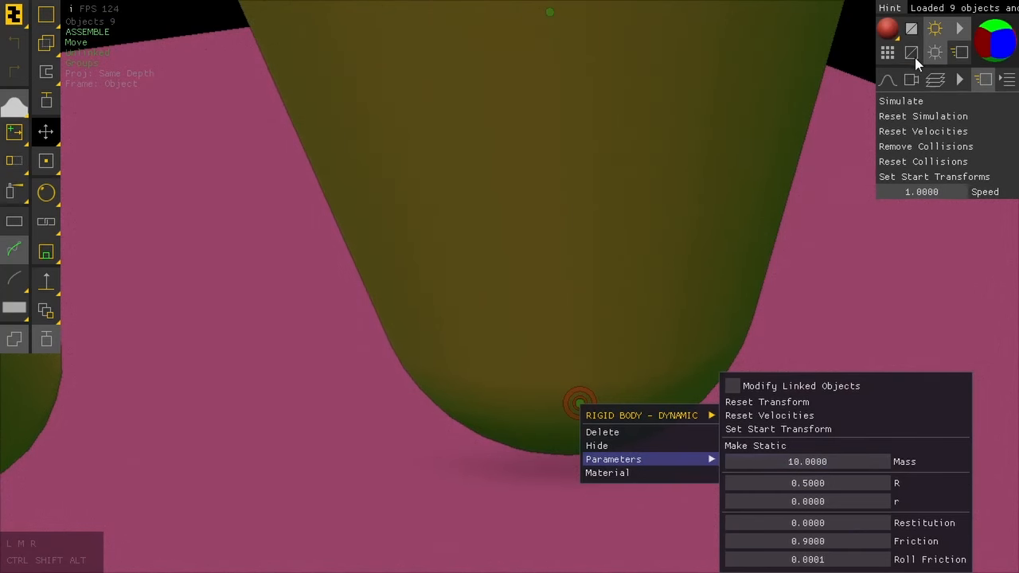
click(910, 53)
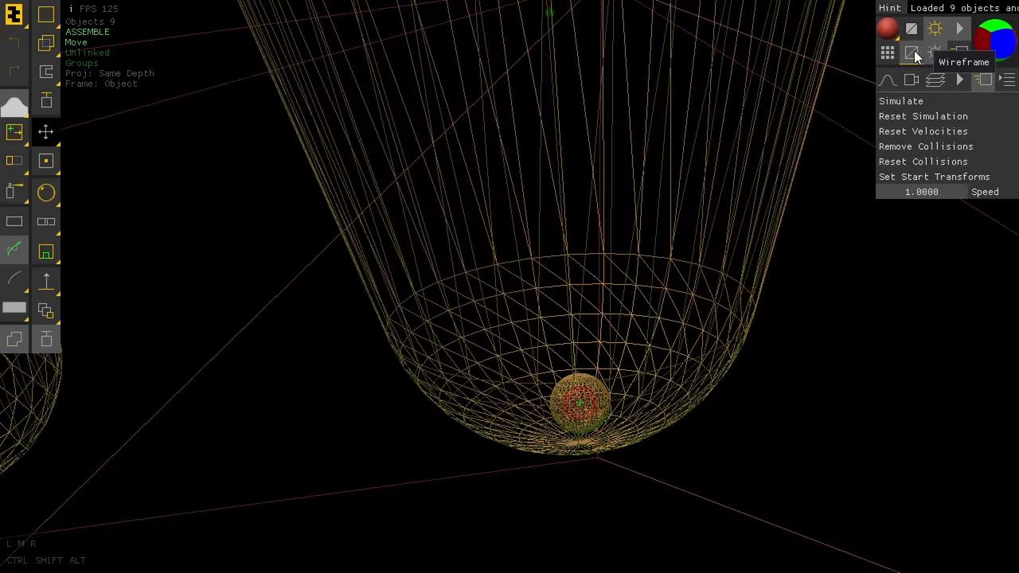
click(581, 406)
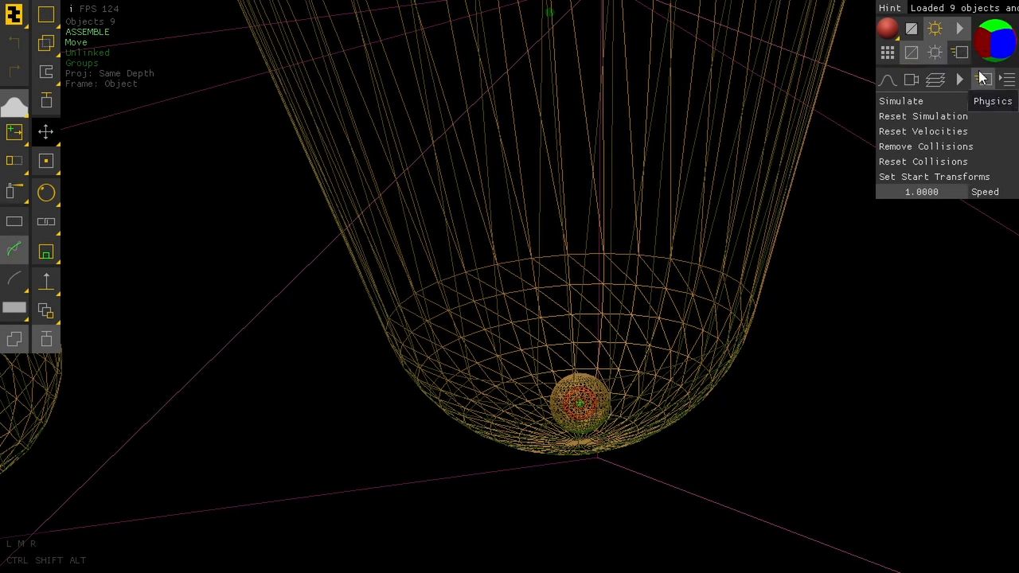
mouse_move(961, 54)
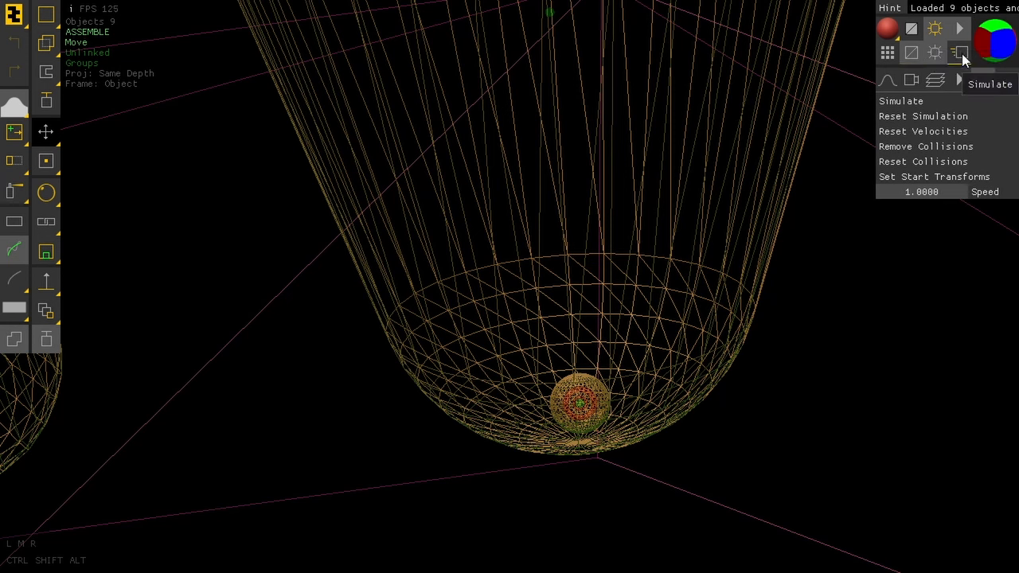
mouse_move(922, 64)
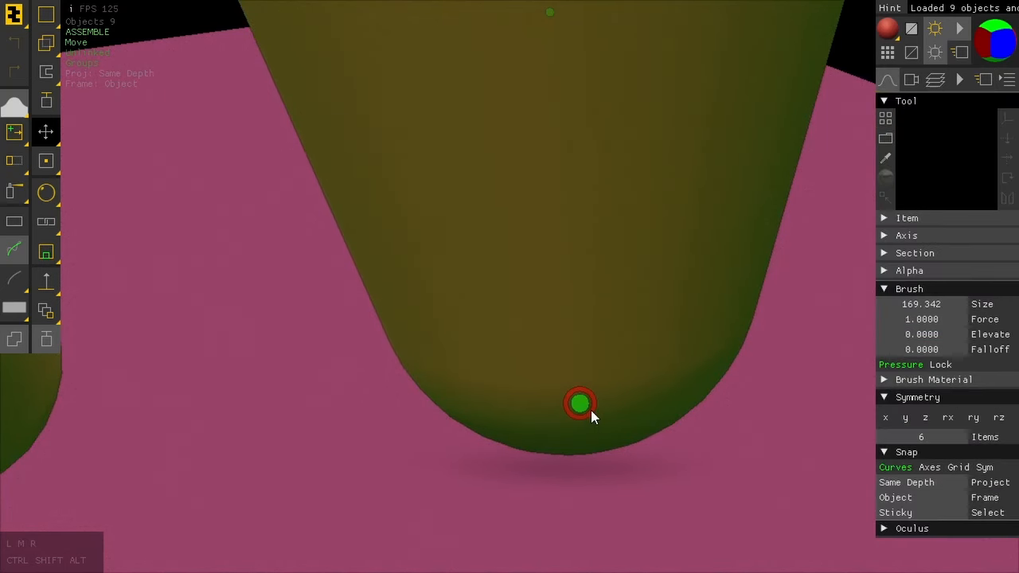
- Inspect the fixed constraint at the cone's base and pull one end out to the left
right_click(579, 404)
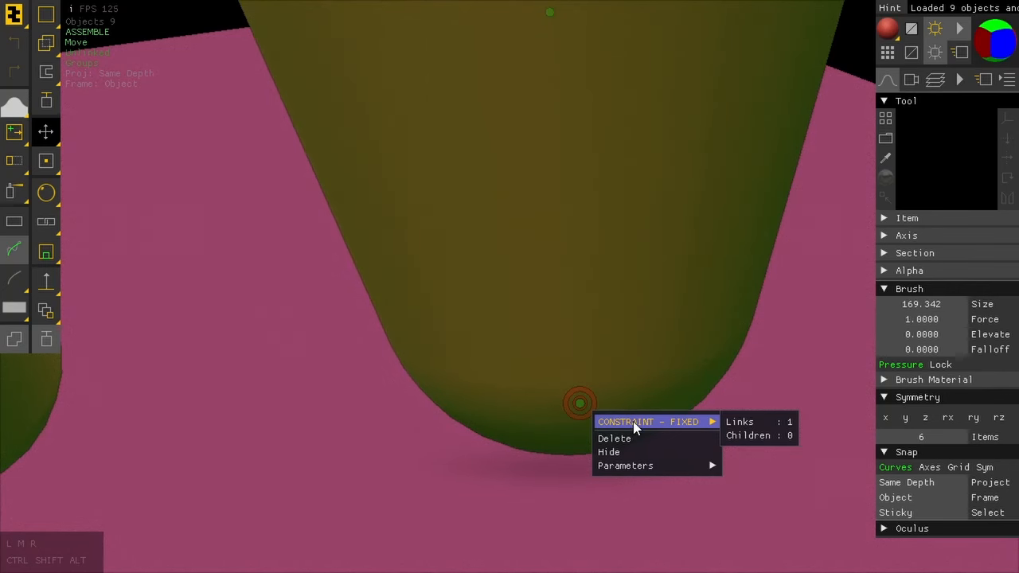
mouse_move(602, 401)
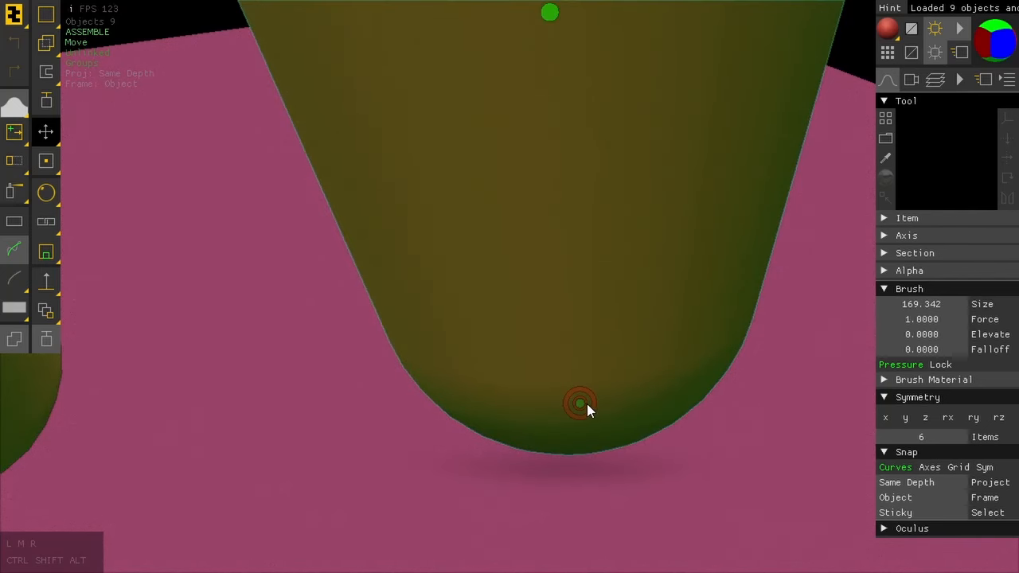
right_click(579, 404)
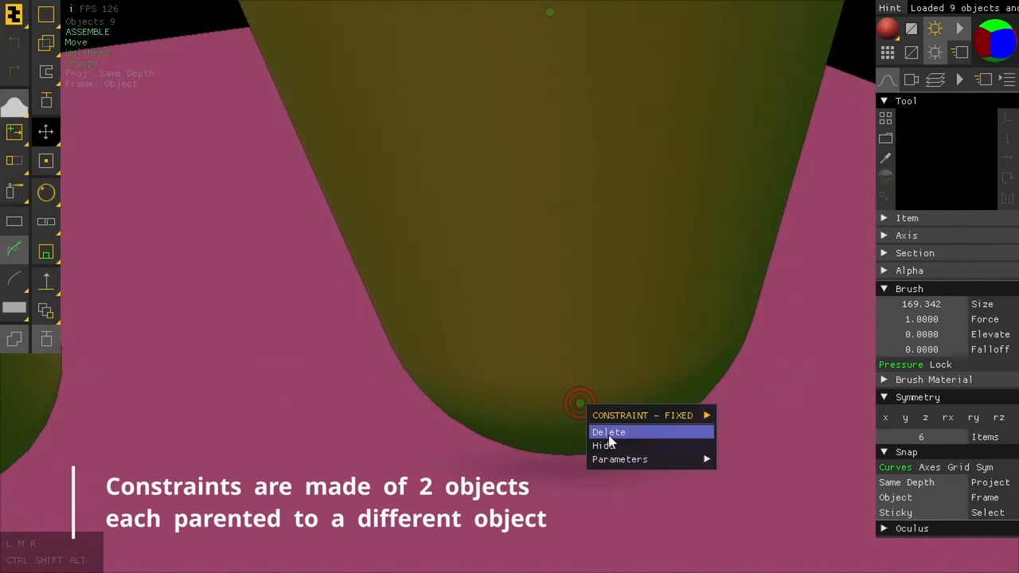
mouse_move(606, 445)
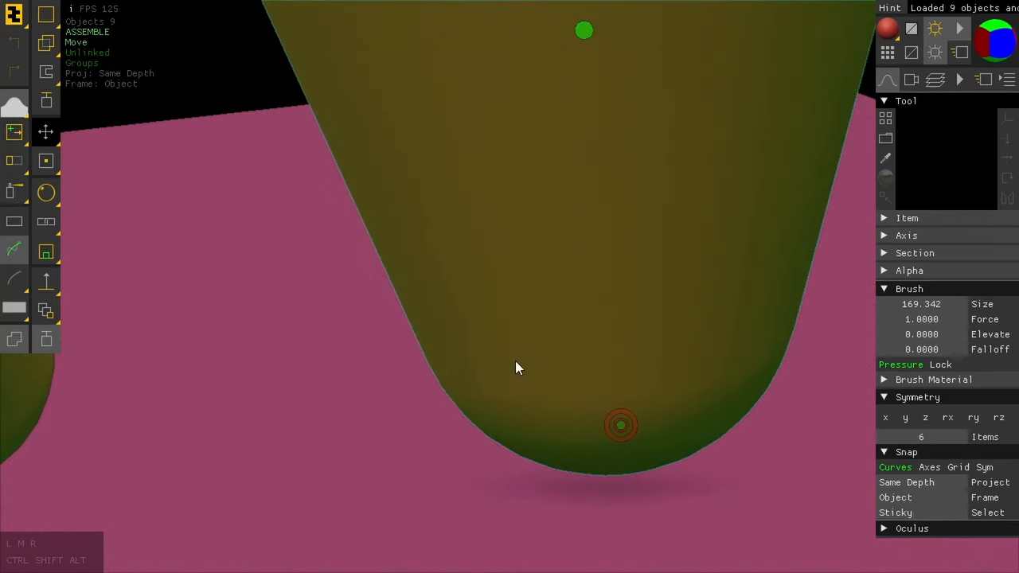
mouse_move(653, 417)
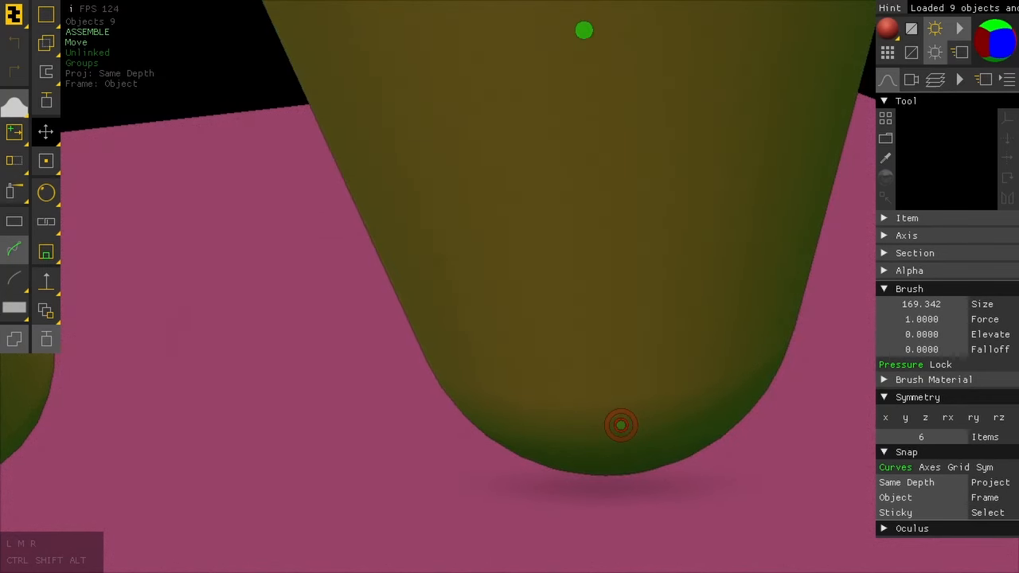
mouse_move(983, 51)
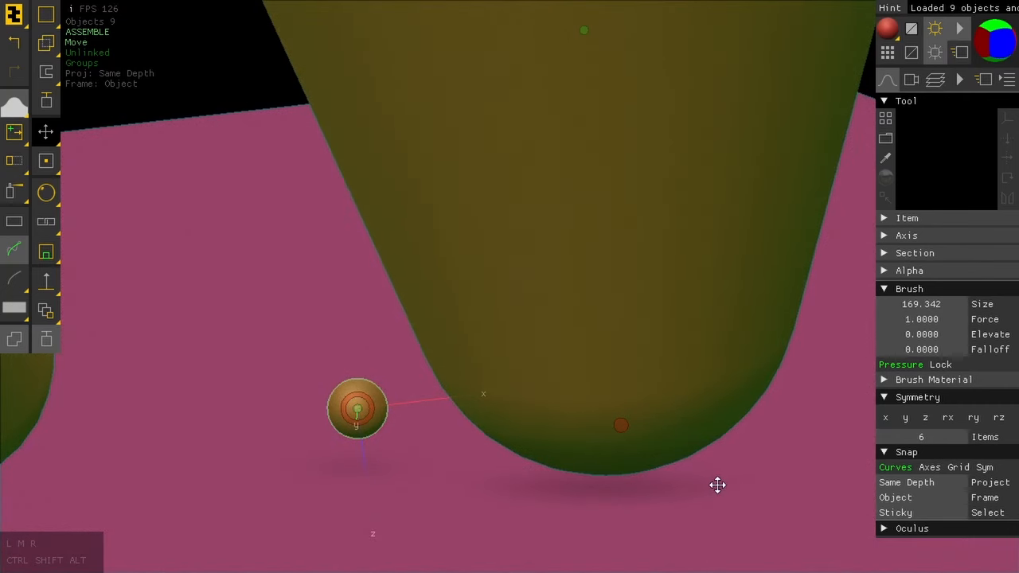
- Reposition the constraint end and simulate so the cone topples onto the cube
drag(716, 485, 771, 293)
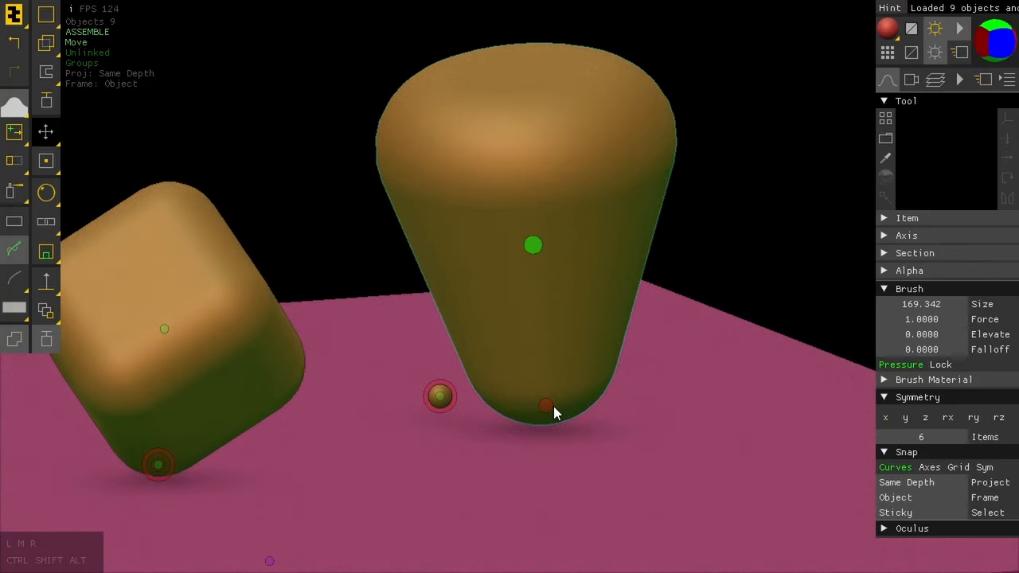
mouse_move(541, 197)
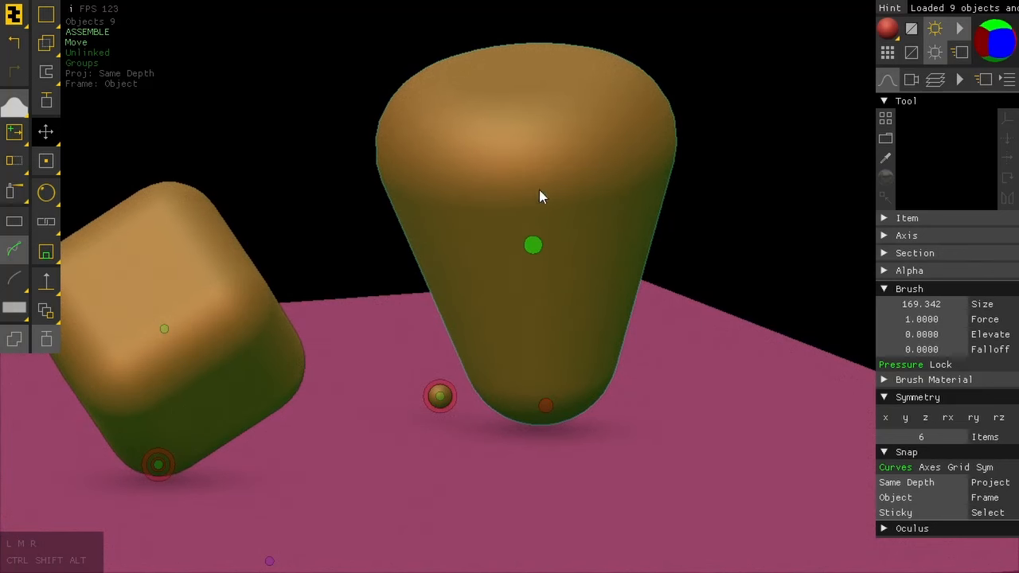
mouse_move(522, 408)
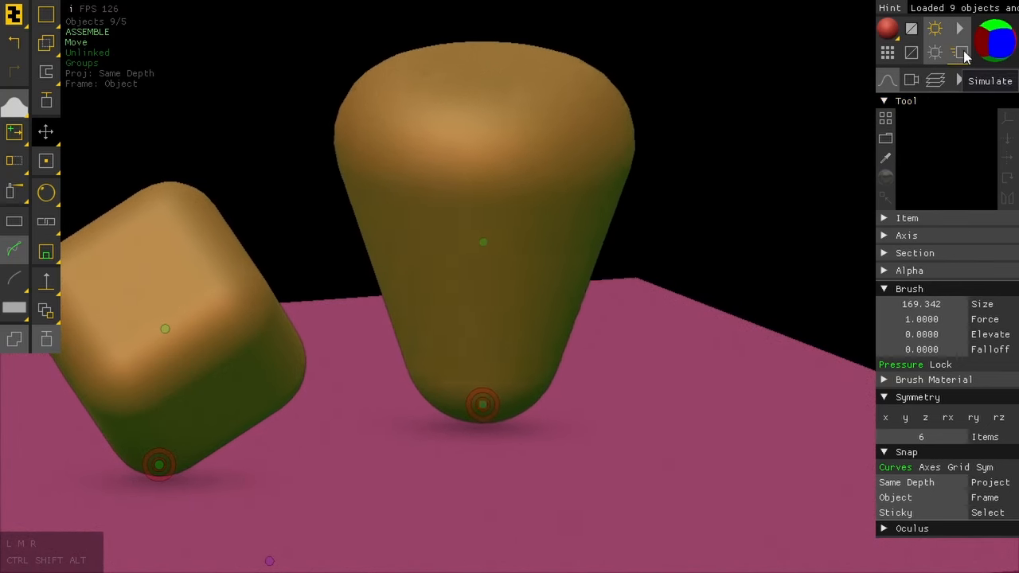
click(484, 406)
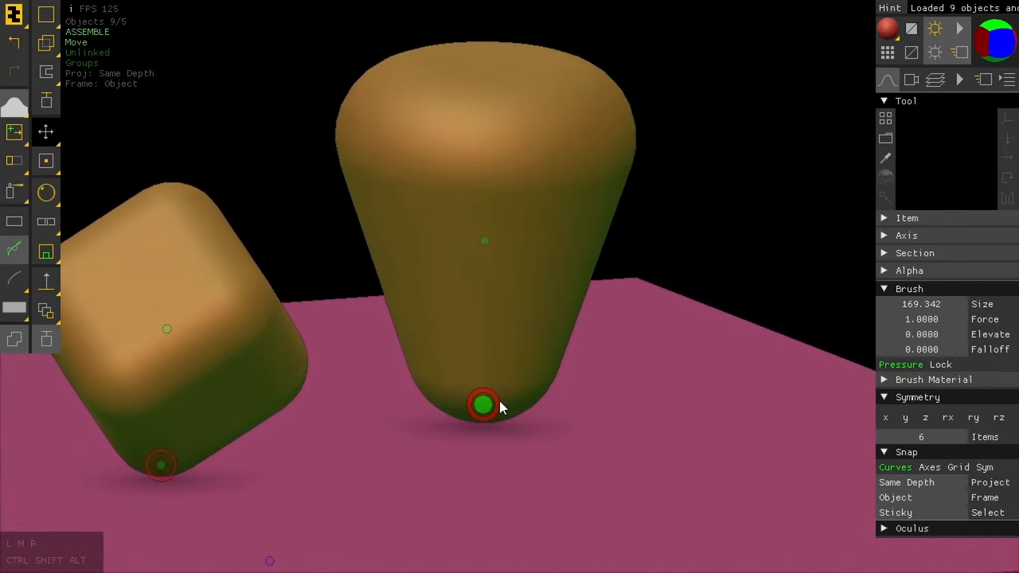
click(484, 405)
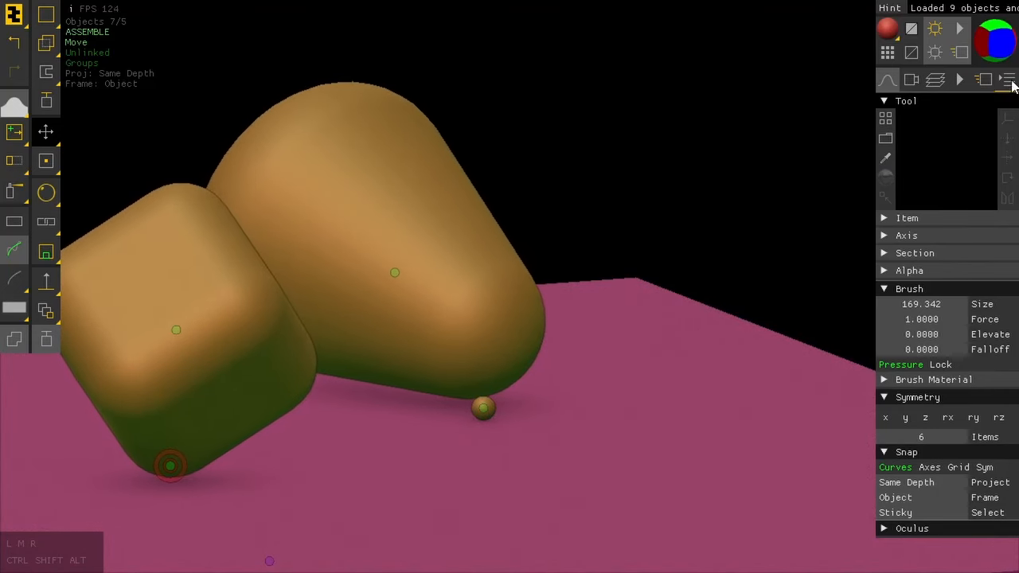
mouse_move(1007, 79)
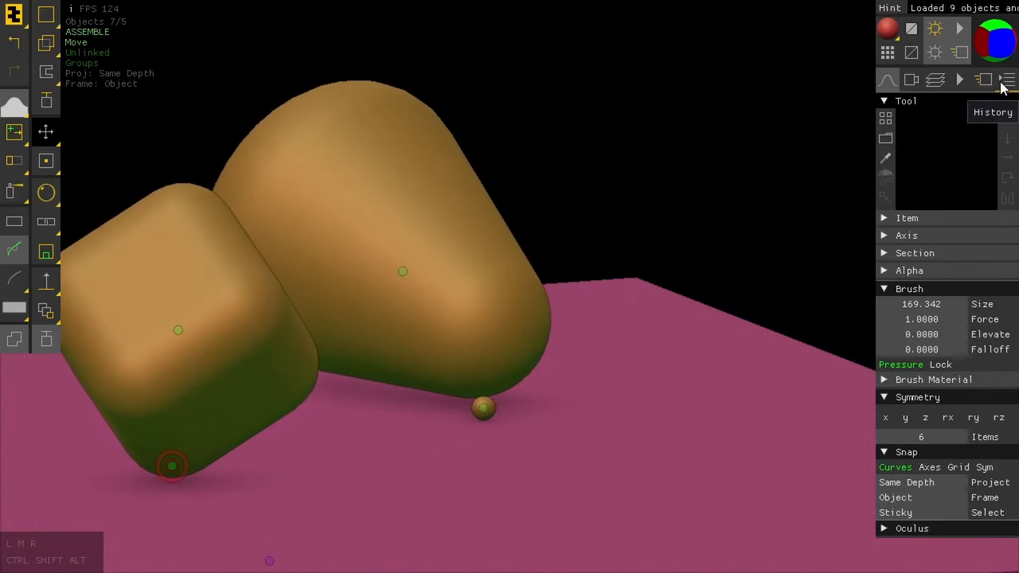
click(1006, 80)
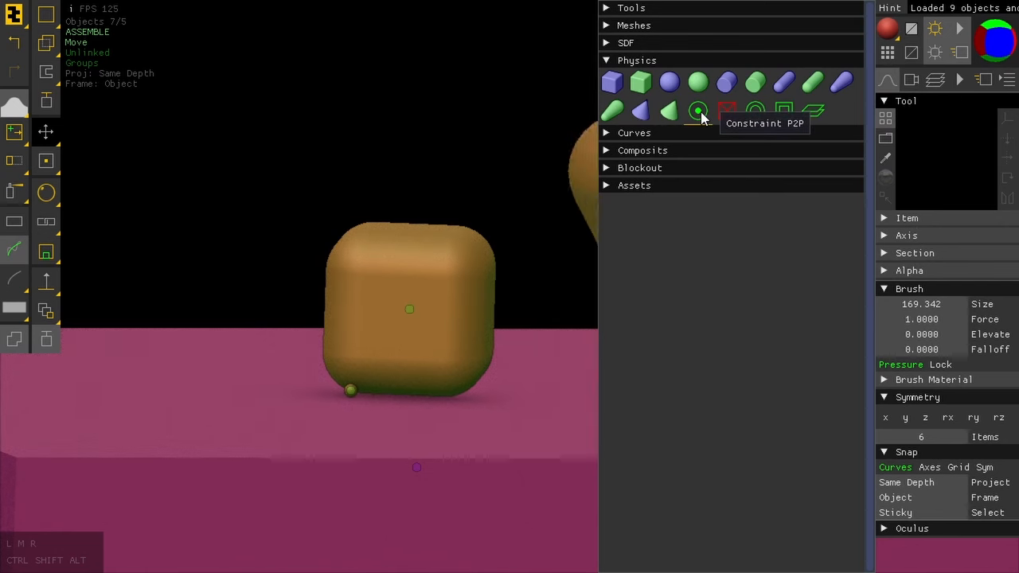
- Add a point-to-point constraint on the cube's top corner so it hangs in the air
click(697, 111)
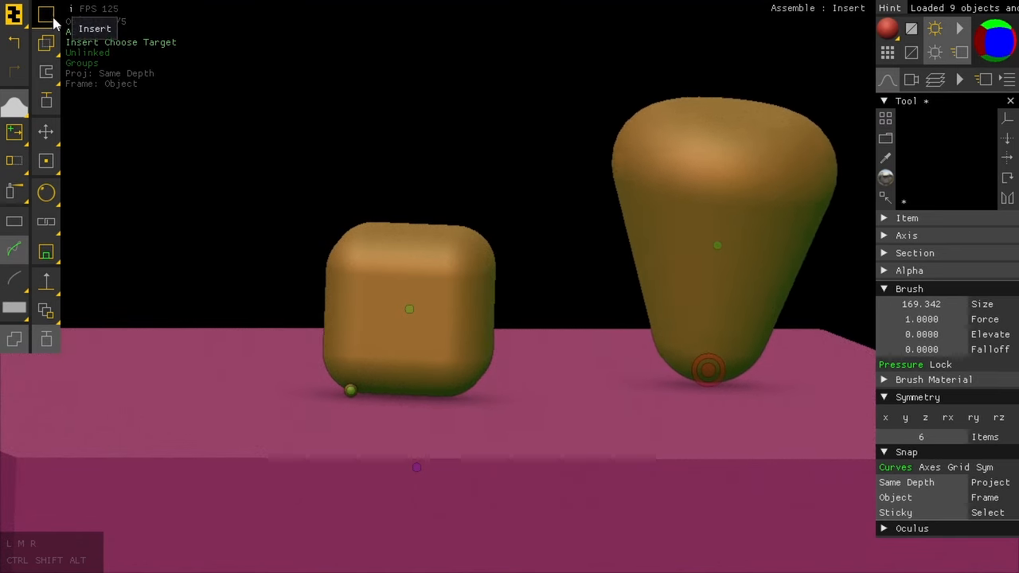
click(44, 15)
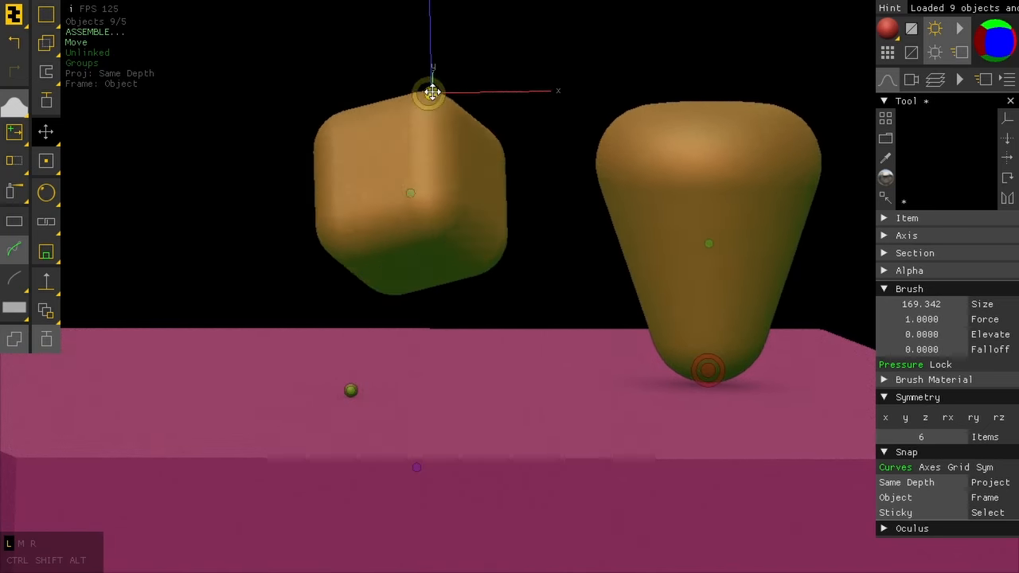
- Swing the hanging cube on its constraint and toss it to the left of the cone
drag(430, 91, 258, 90)
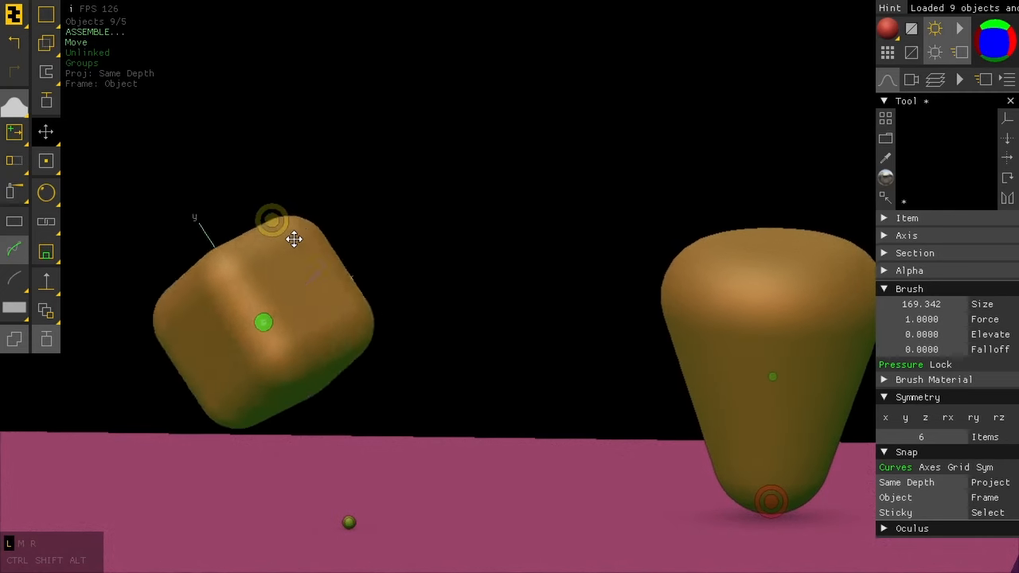
drag(295, 239, 287, 219)
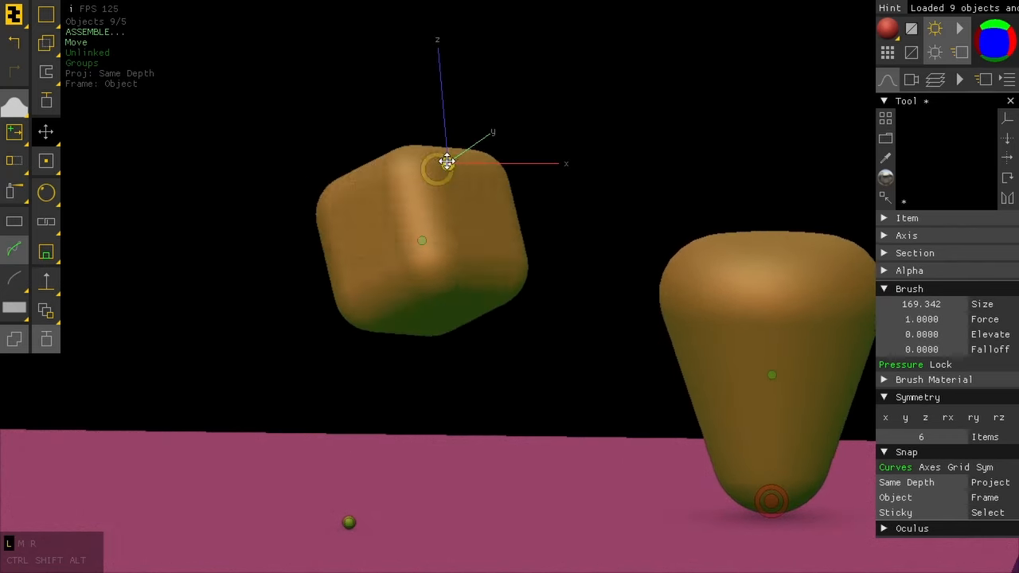
drag(445, 162, 230, 167)
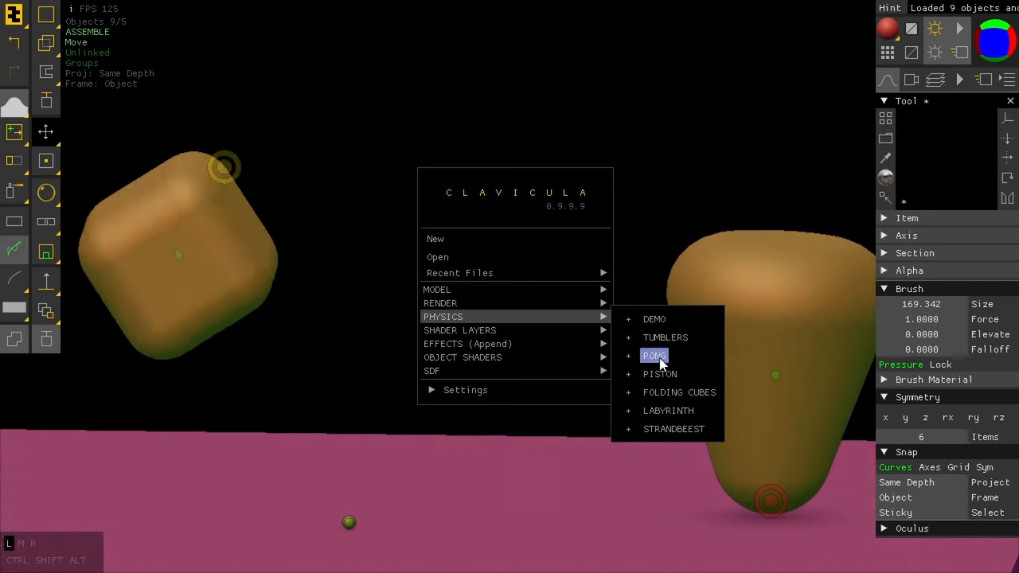
- Load the Pong demo: a walled table with two paddles and a puck
click(653, 355)
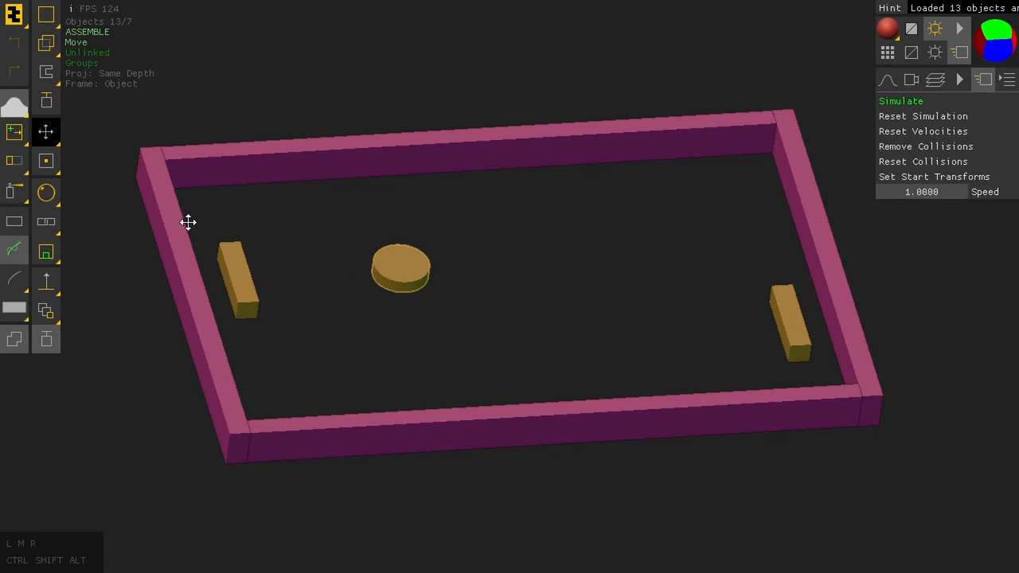
- Start the Pong physics simulation with grab handles on the puck and paddles
drag(401, 268, 334, 369)
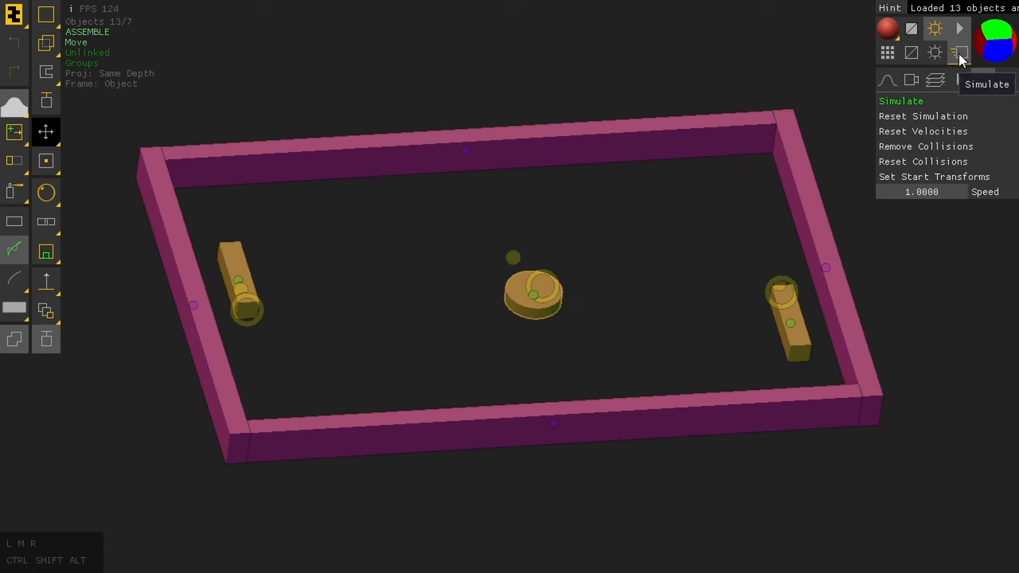
click(534, 294)
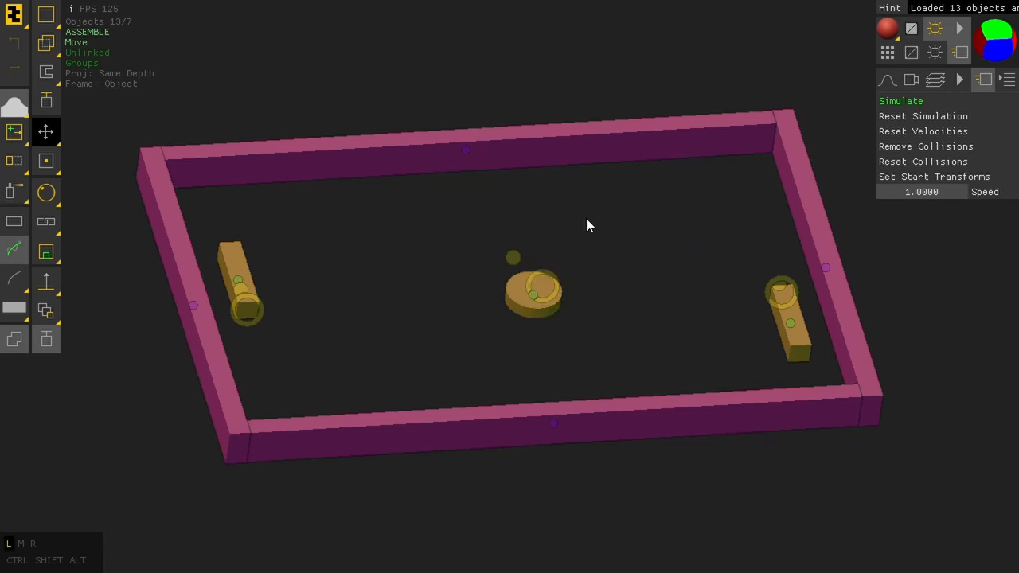
- Grab the puck and fling it around the table, knocking the right paddle to the top-right corner
click(531, 295)
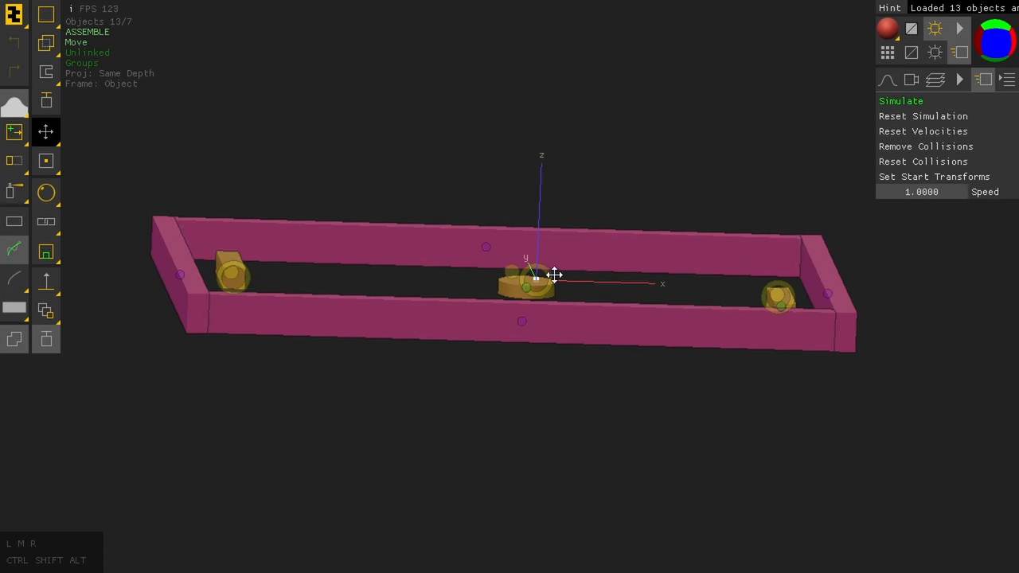
click(529, 288)
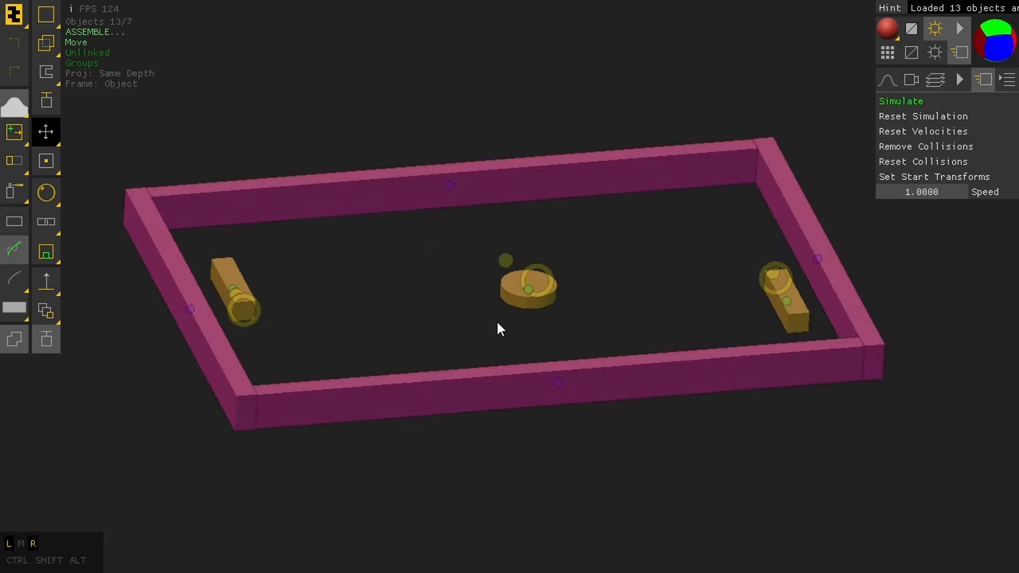
click(529, 286)
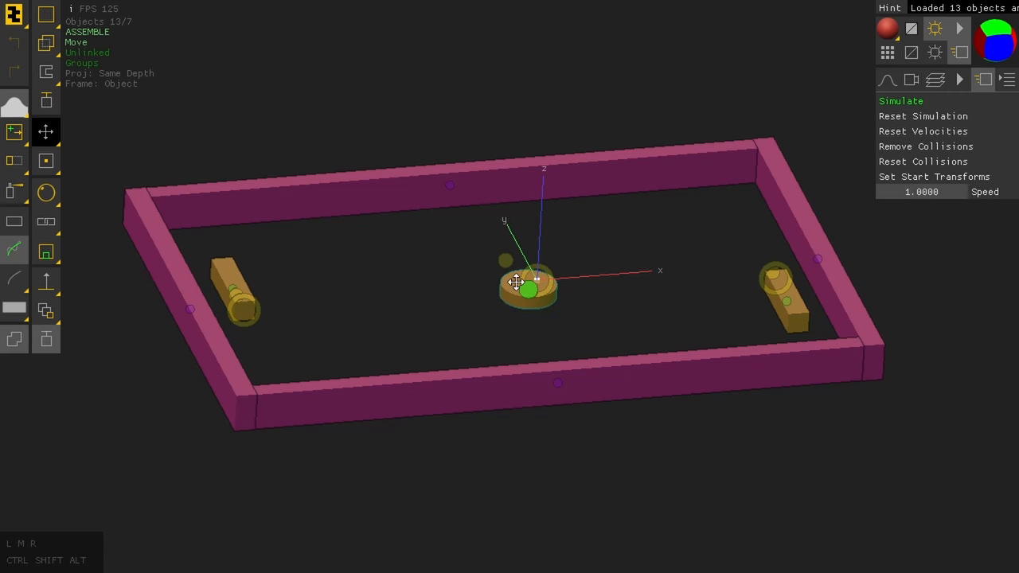
drag(529, 289, 201, 226)
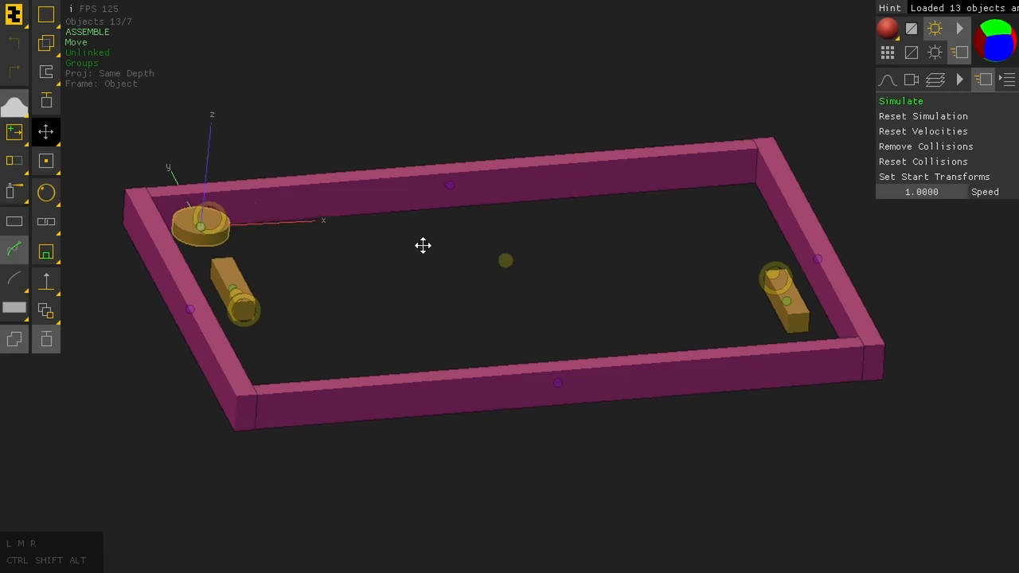
drag(201, 226, 694, 330)
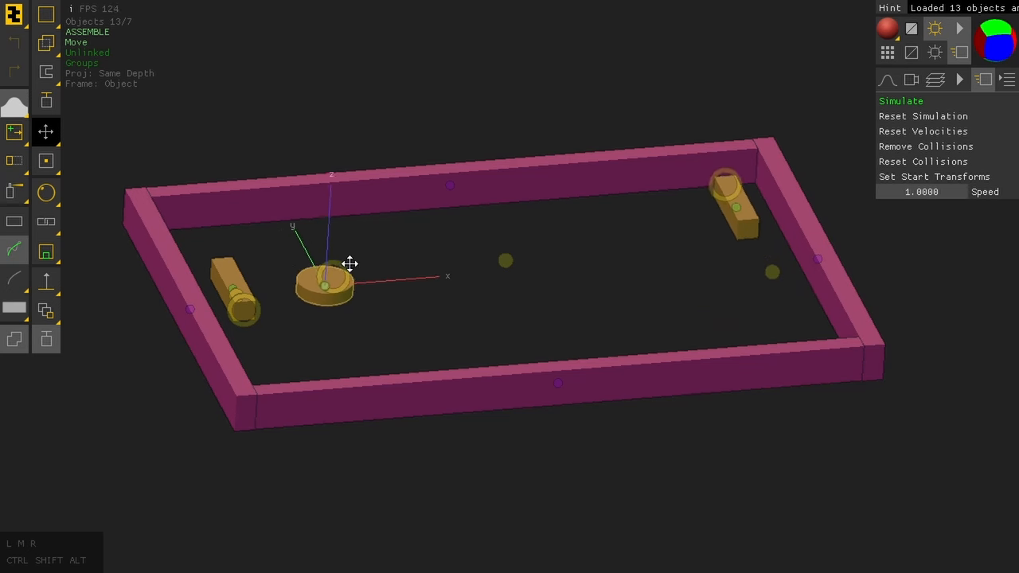
drag(325, 285, 242, 311)
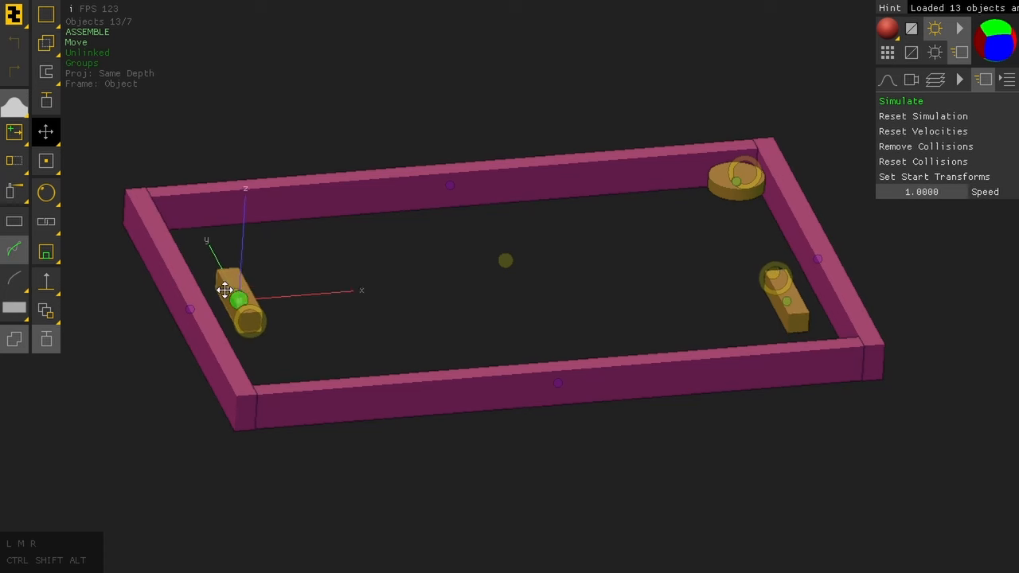
- Shove the left paddle around the table, leaving it near the bottom-left wall
drag(239, 300, 210, 231)
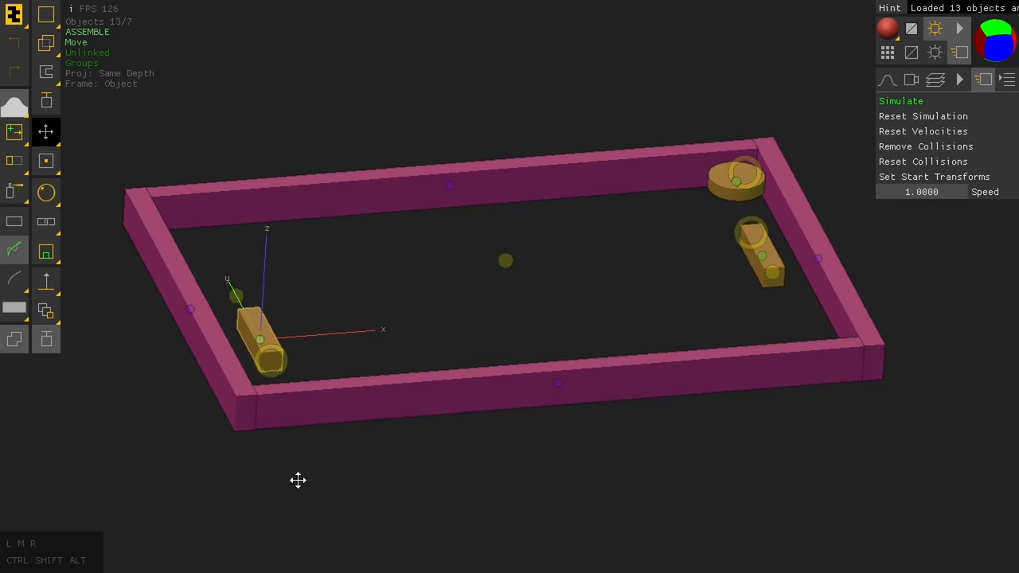
drag(263, 343, 223, 255)
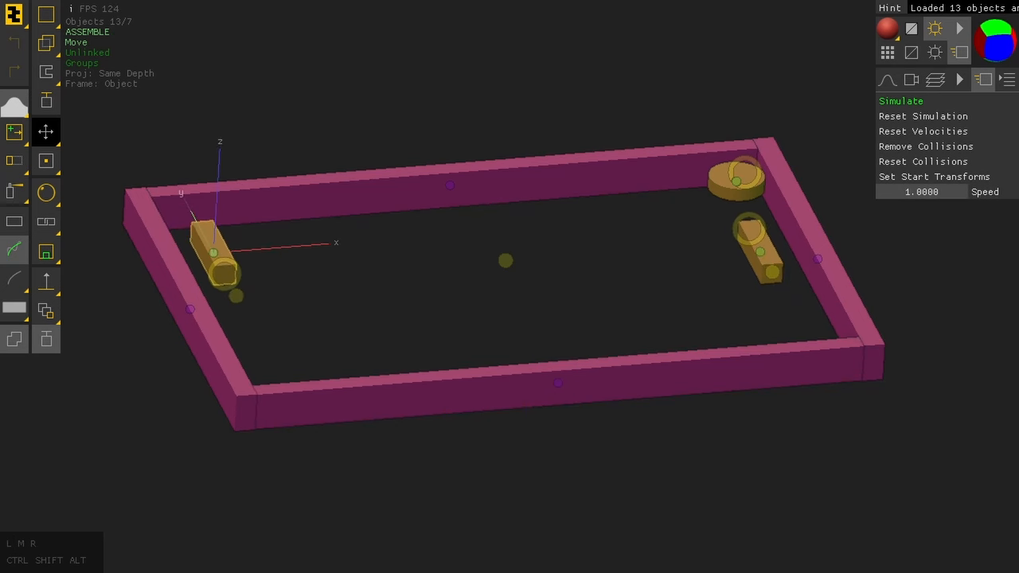
drag(215, 251, 284, 363)
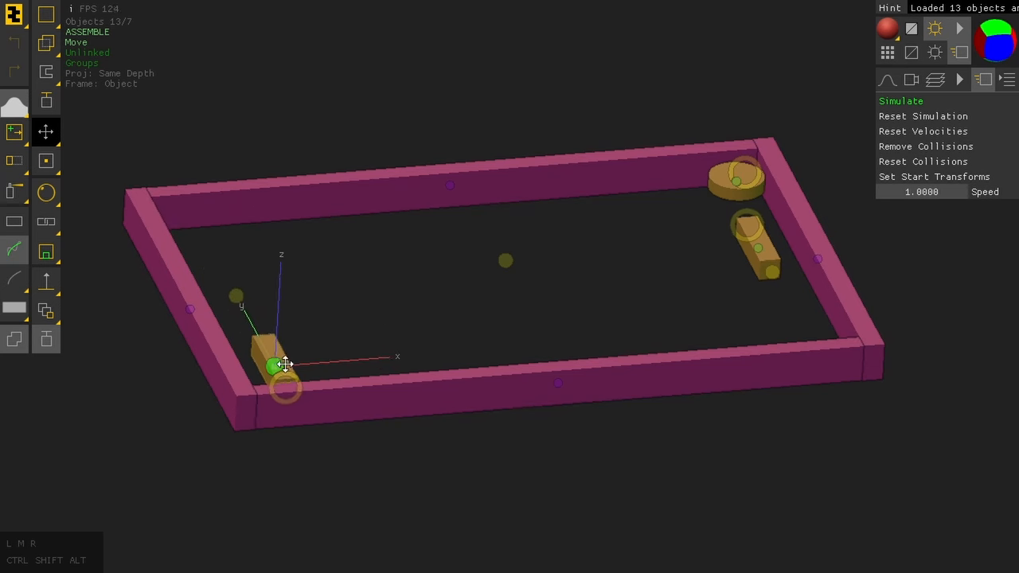
drag(283, 366, 226, 270)
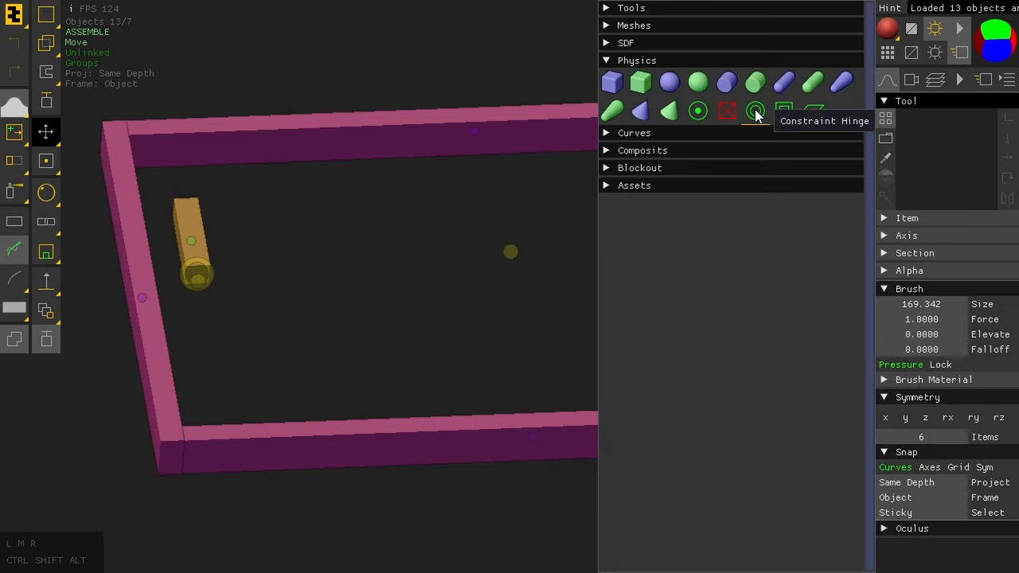
mouse_move(783, 112)
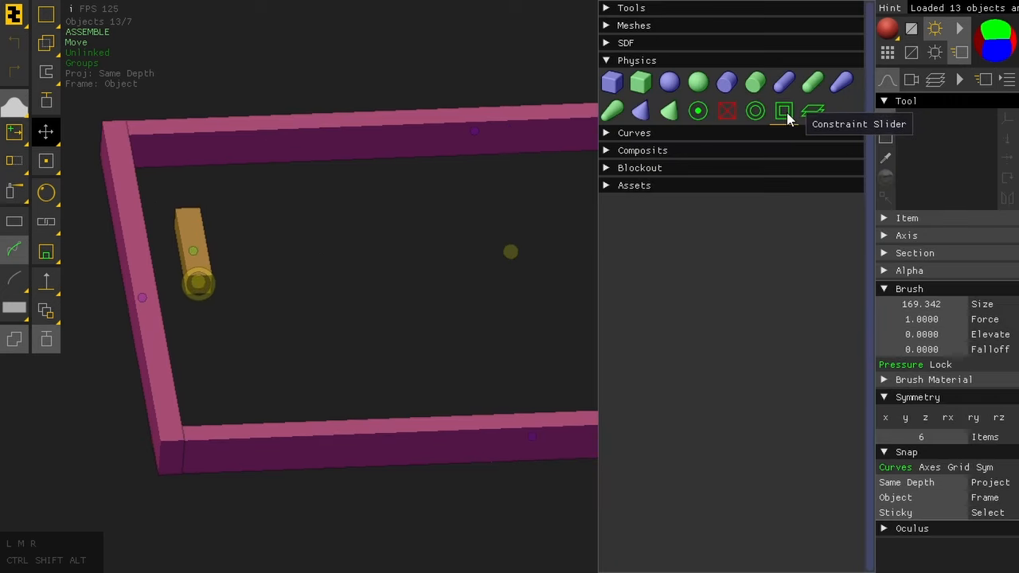
mouse_move(812, 111)
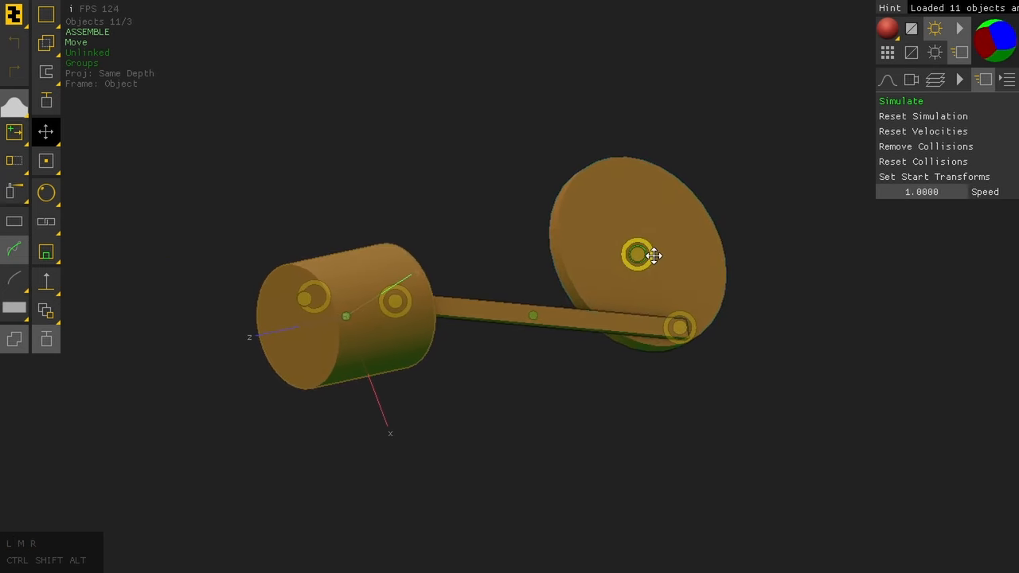
- Bring up the piston's object options in the viewport
right_click(637, 253)
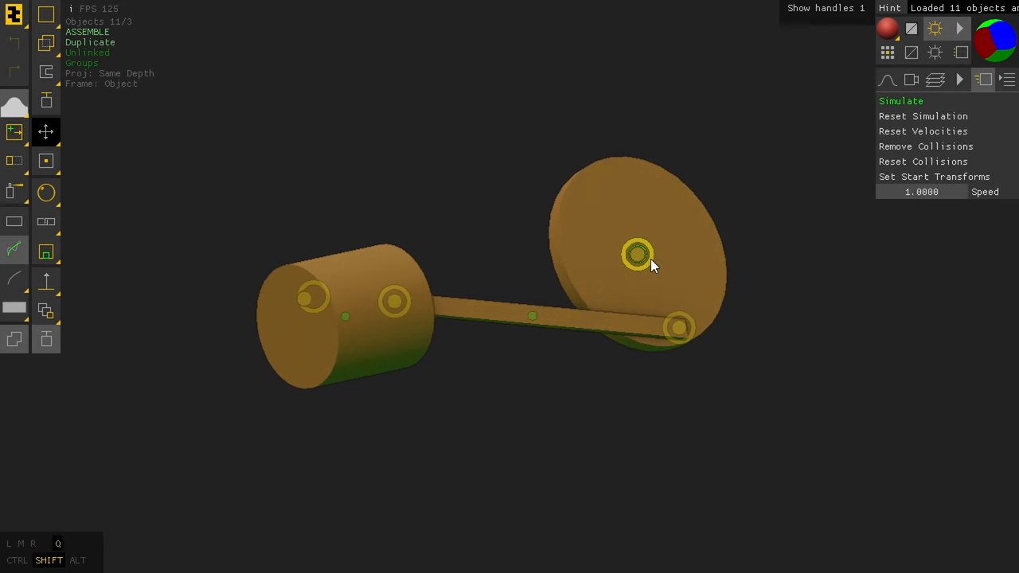
- Set the piston mechanism moving and grab the crank pin and rod ends to drive it
click(636, 253)
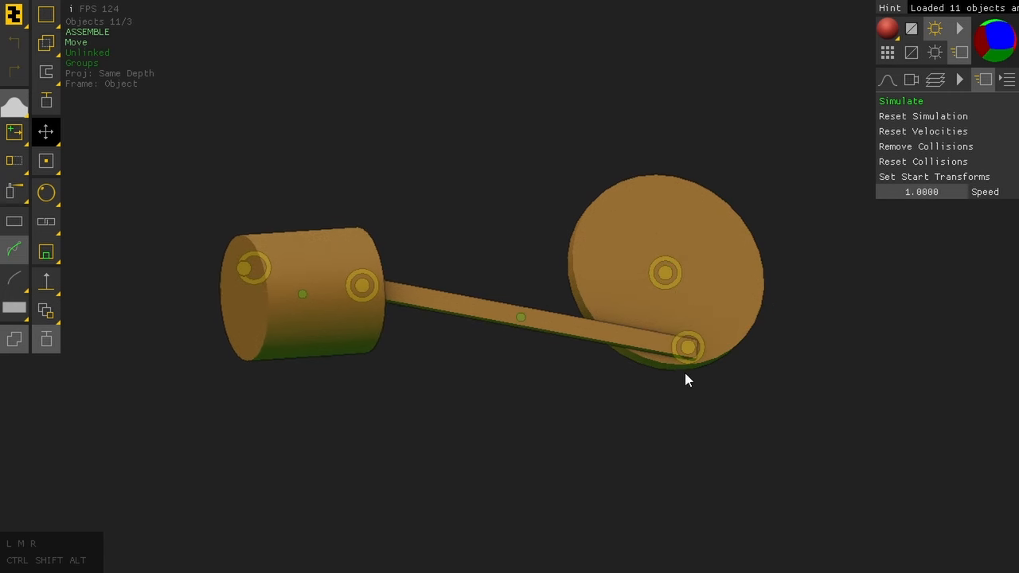
click(629, 344)
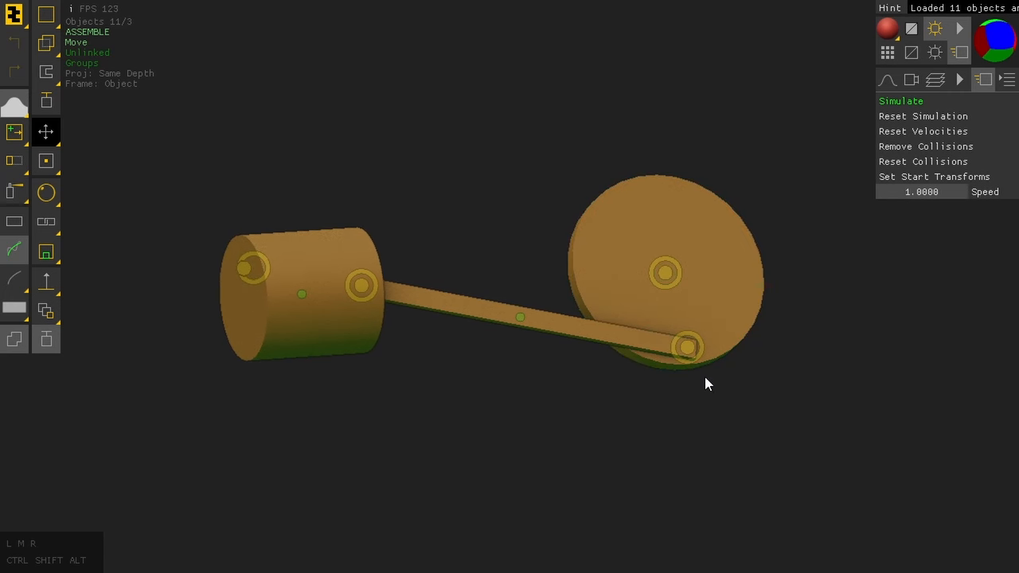
click(581, 334)
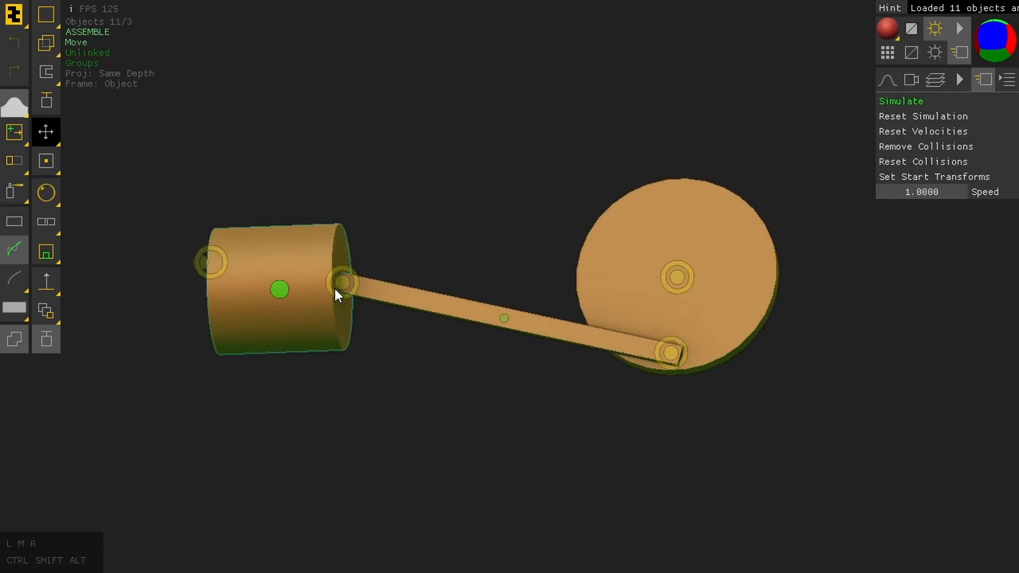
click(342, 284)
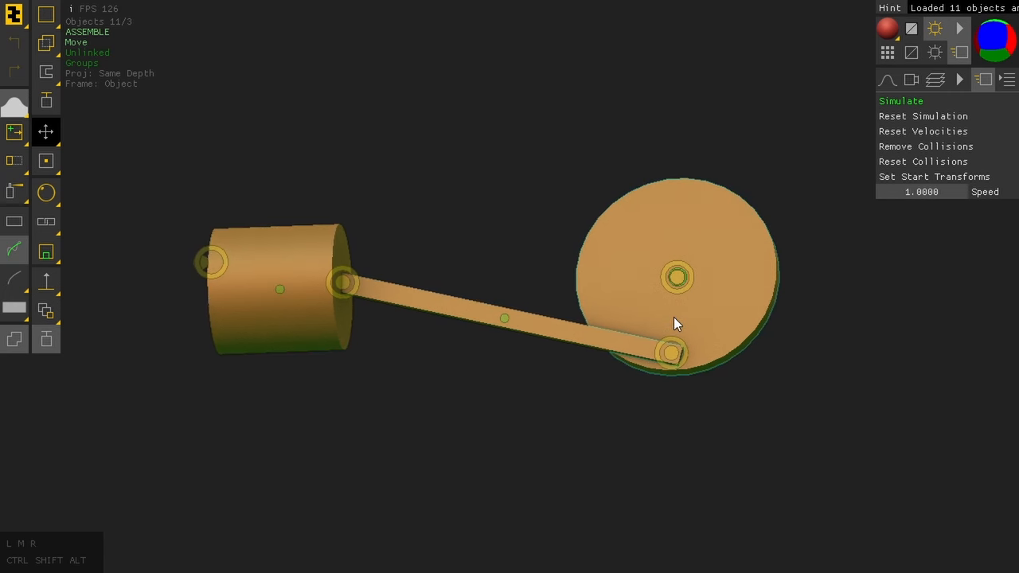
mouse_move(725, 236)
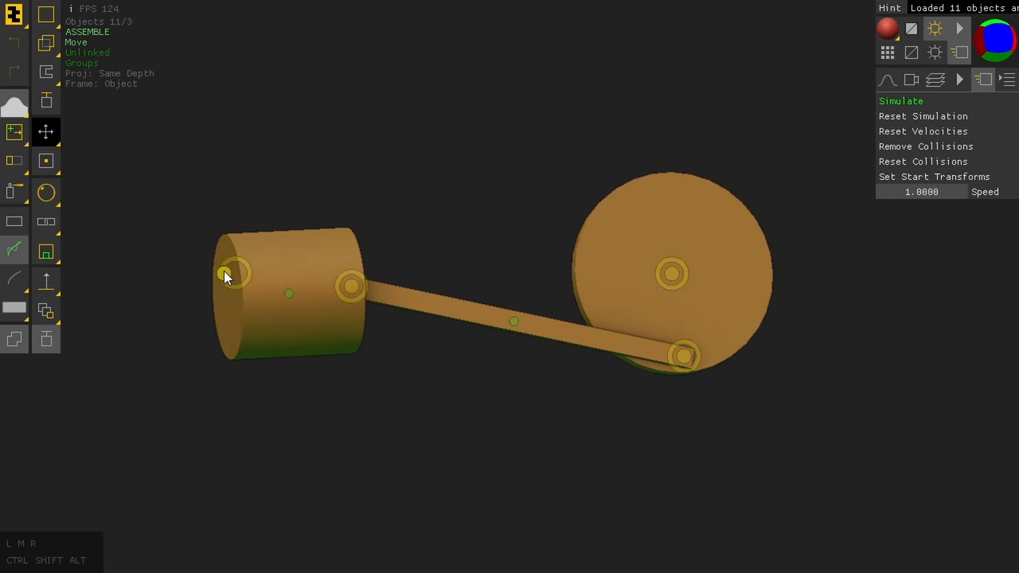
- Select the piston and bring up its object options
click(226, 273)
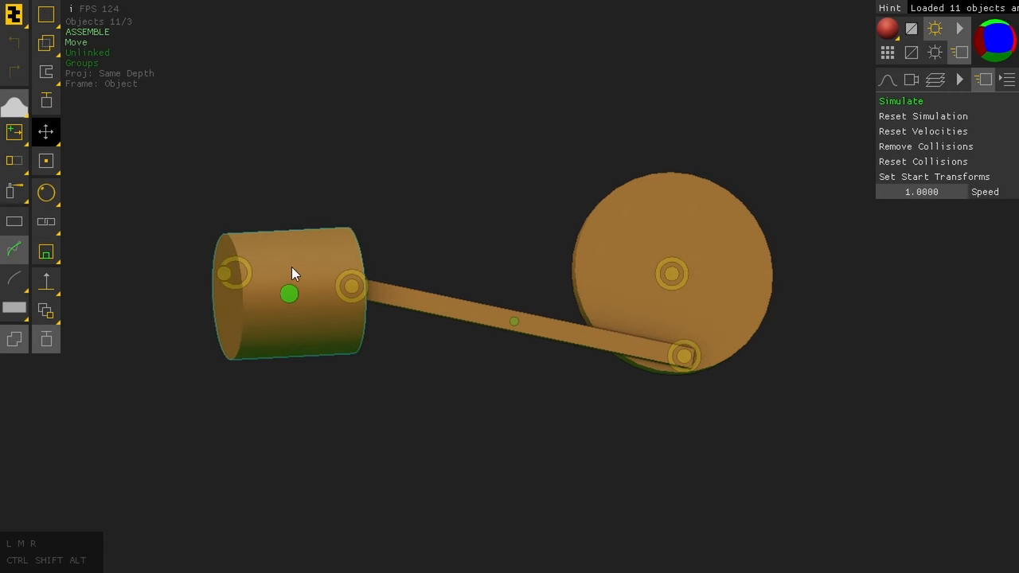
click(289, 295)
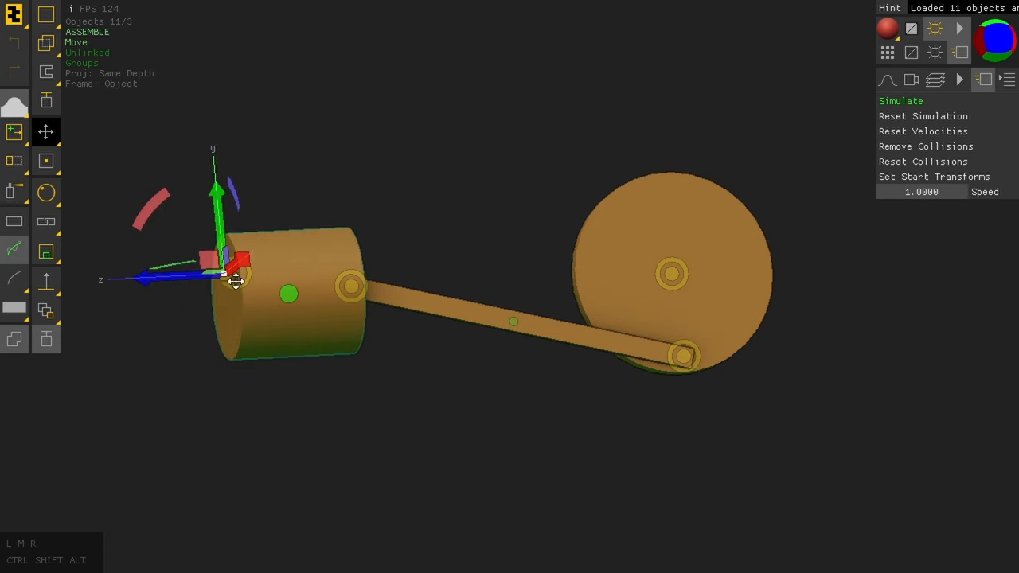
right_click(236, 281)
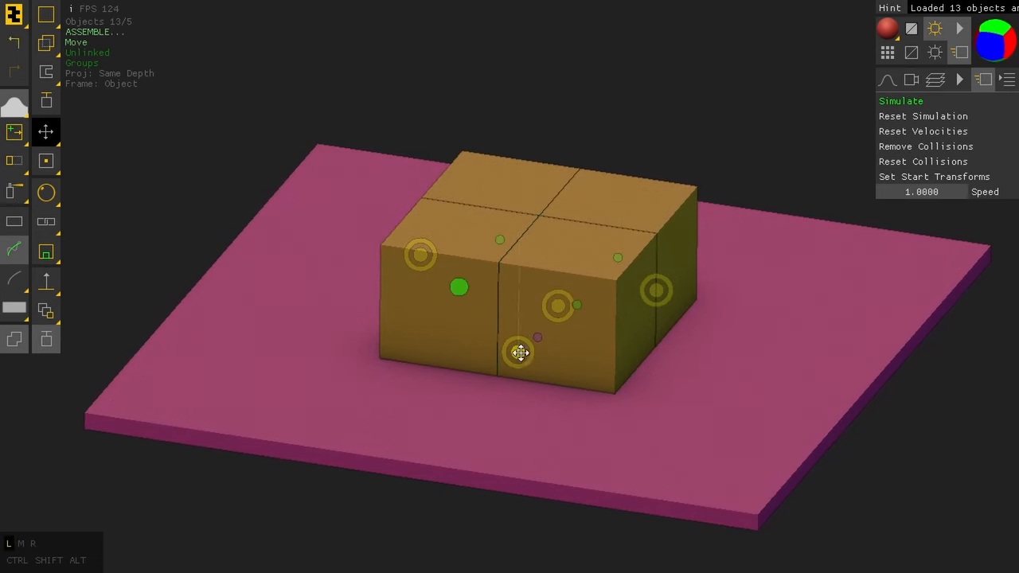
- Select one of the folding cubes in the joined block
click(519, 353)
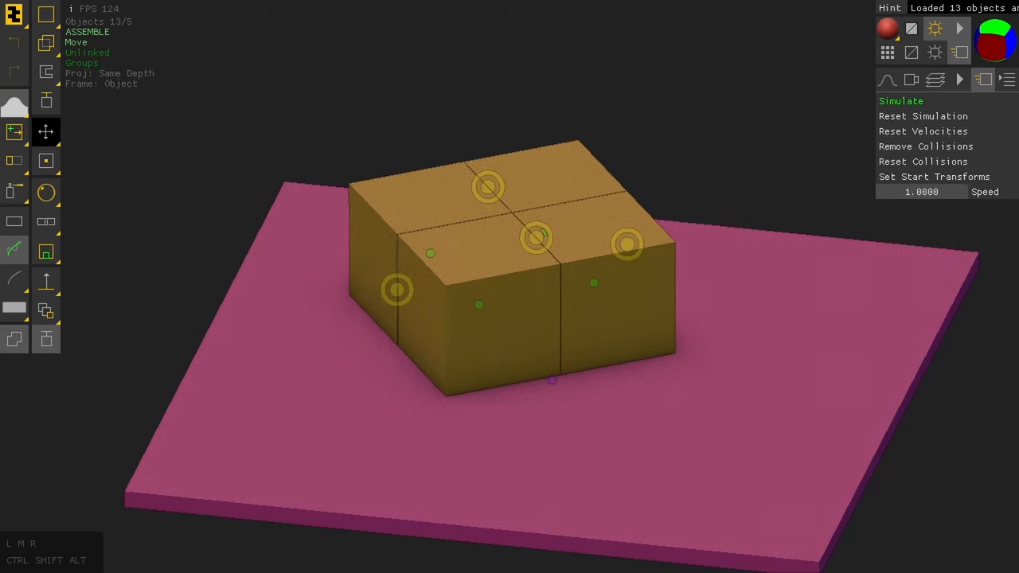
mouse_move(636, 112)
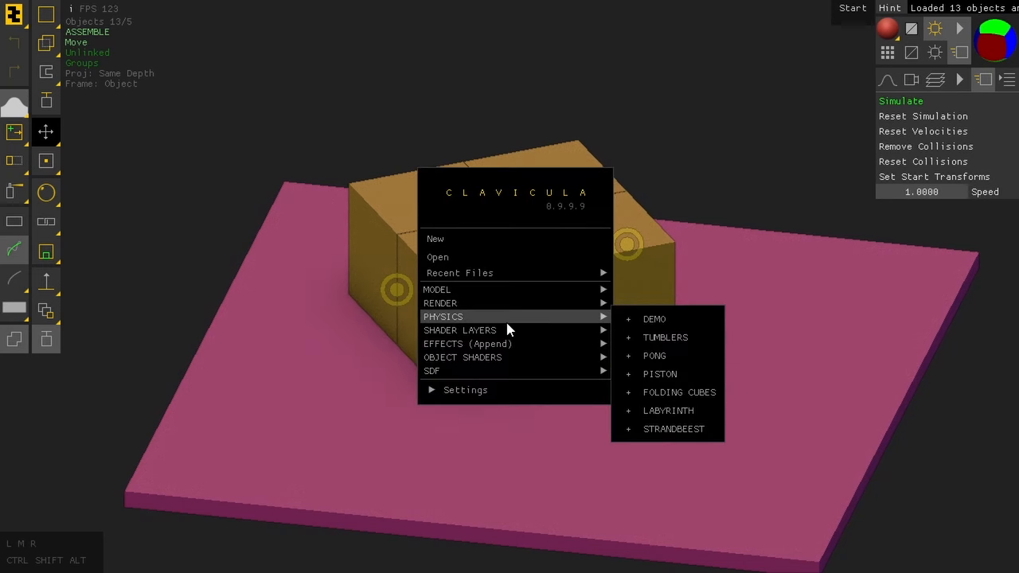
mouse_move(668, 411)
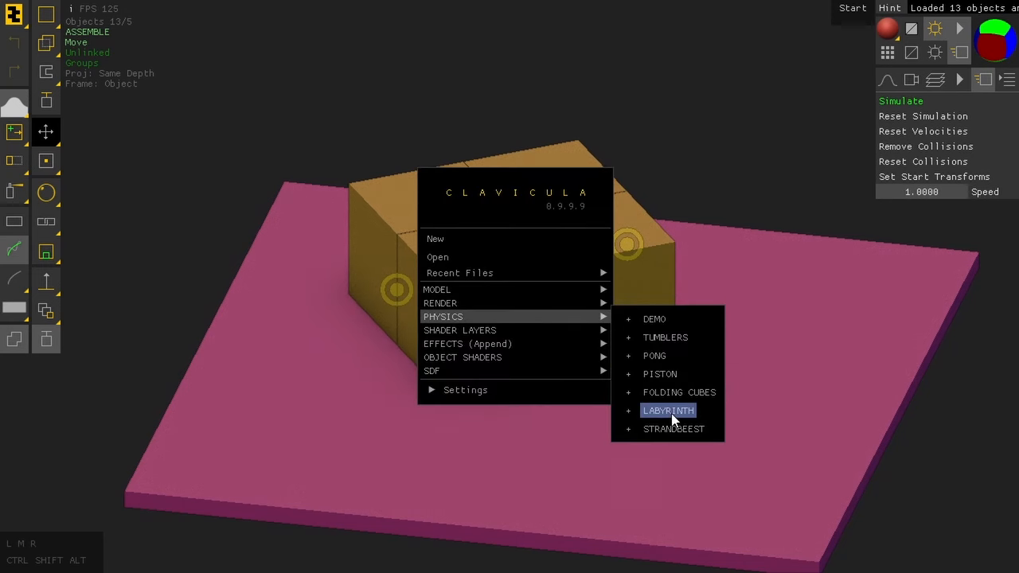
- Load the tiltable labyrinth demo and dismiss the wall's object options
click(669, 411)
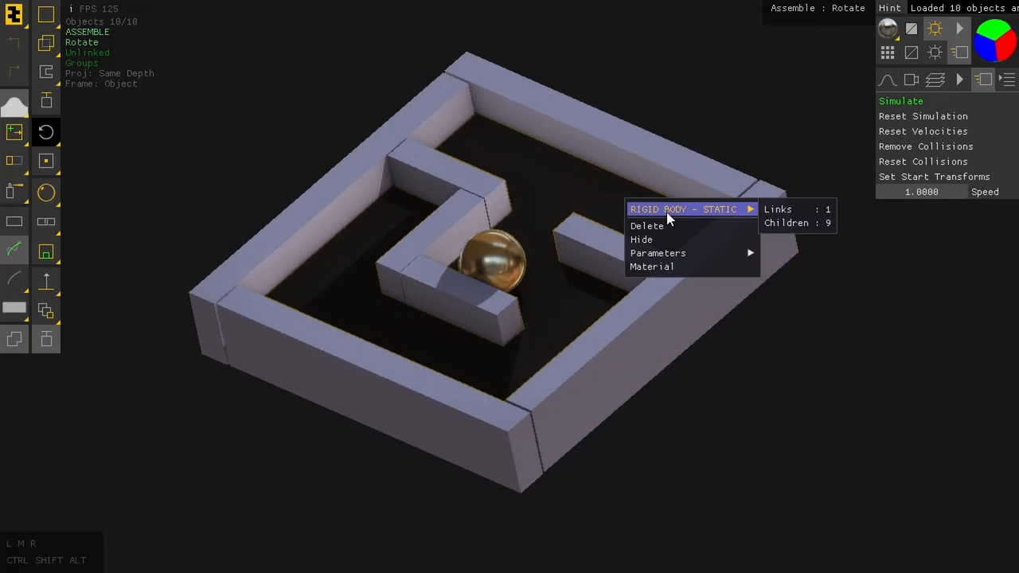
click(660, 119)
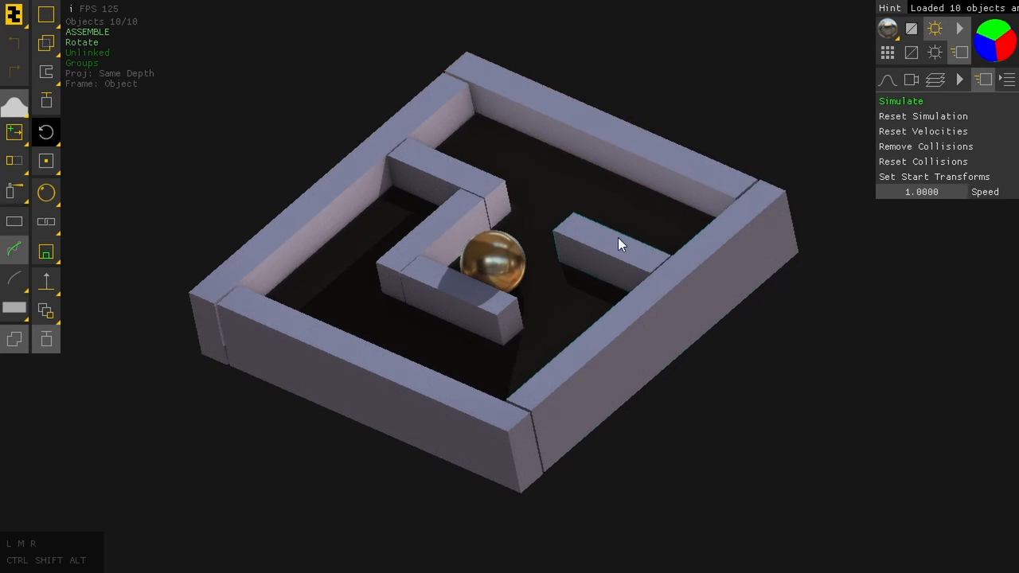
- Enable Highlight under Render > Show/Post-process, then bring up the ball's object options
click(910, 80)
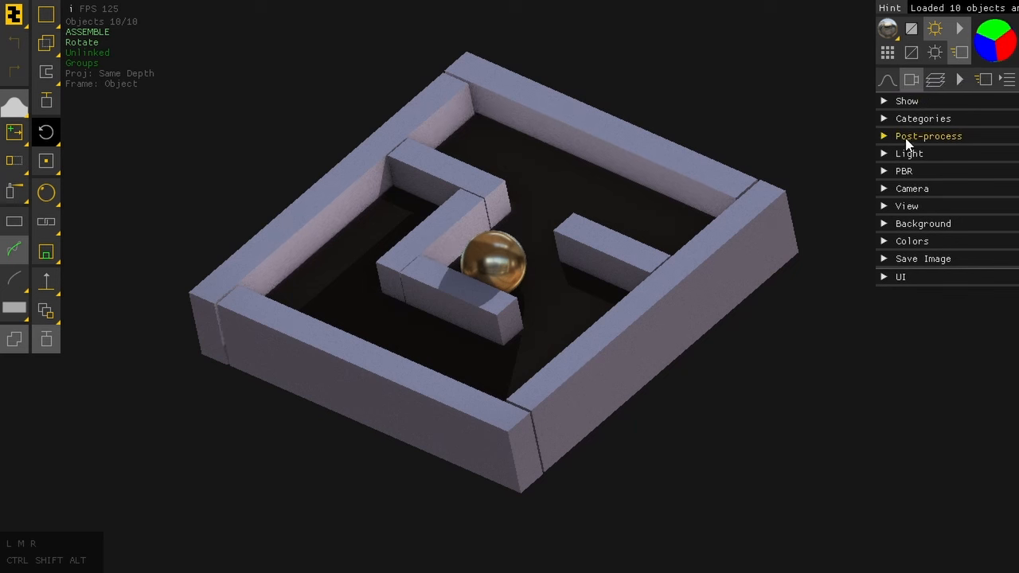
click(923, 118)
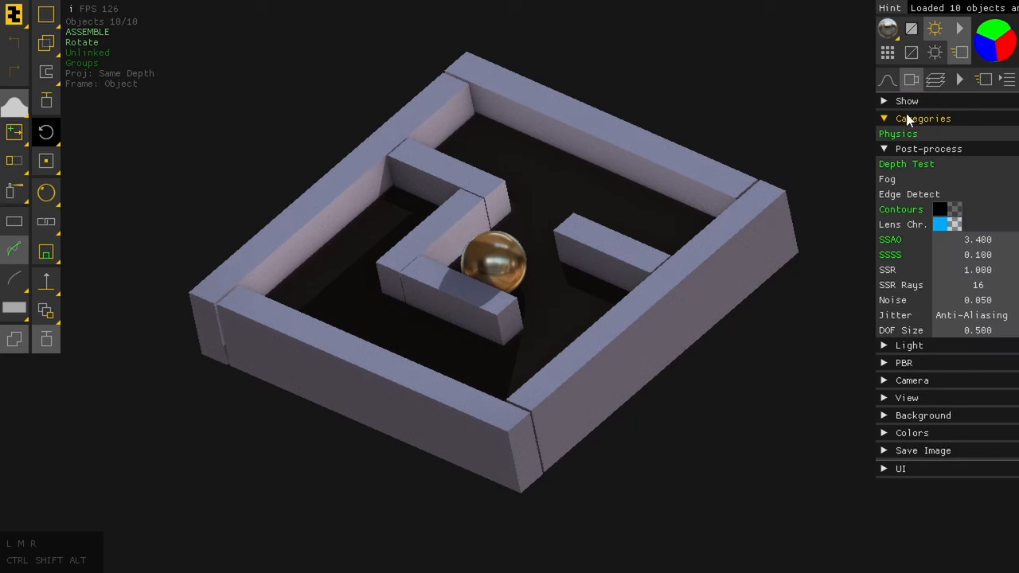
click(907, 101)
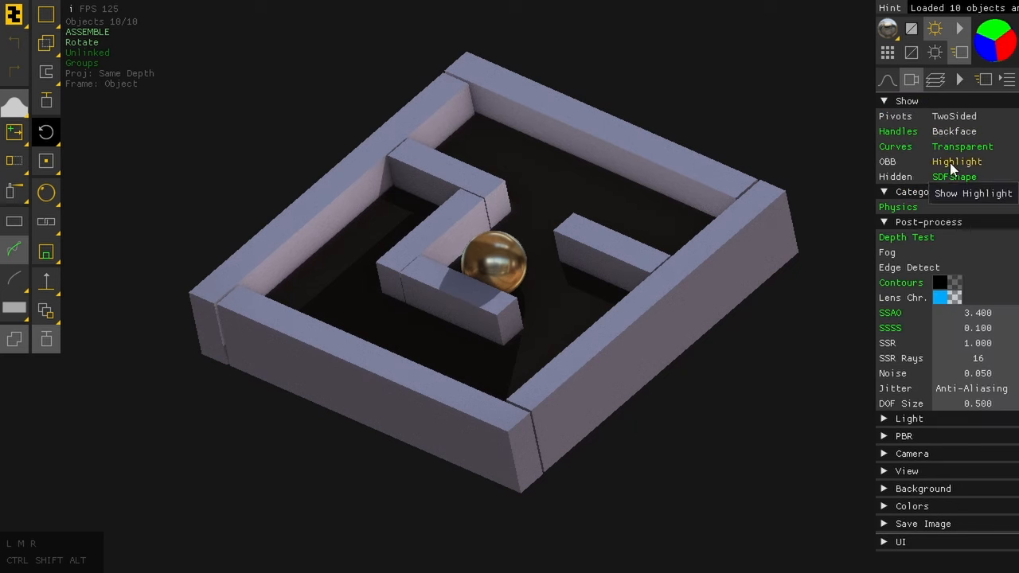
click(957, 163)
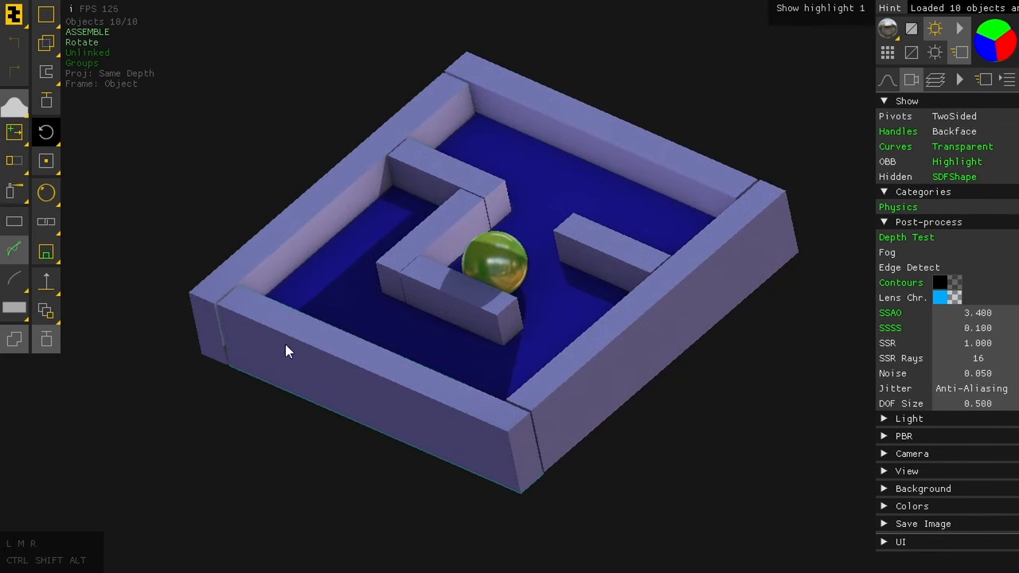
mouse_move(747, 152)
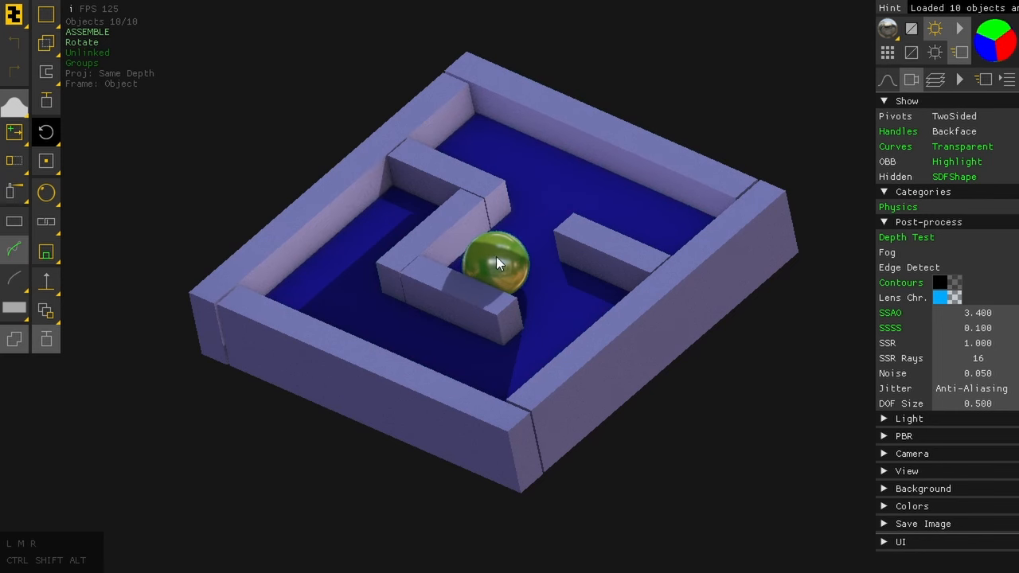
right_click(496, 262)
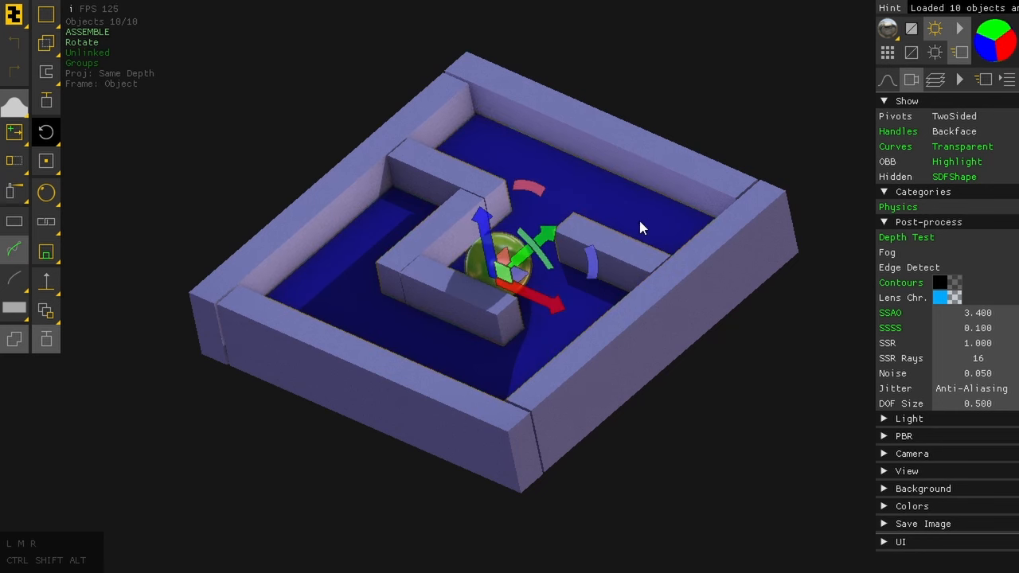
mouse_move(876, 135)
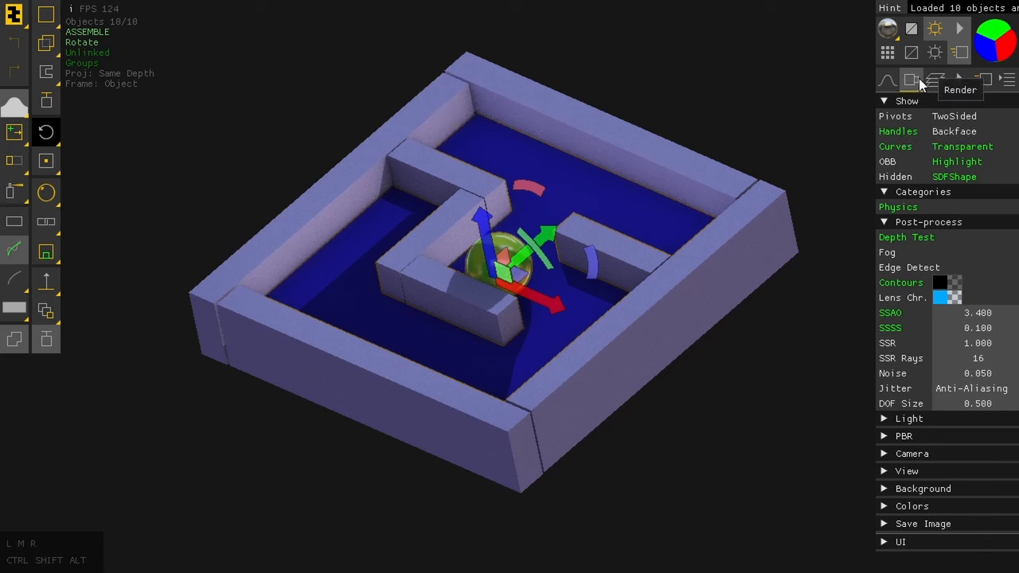
- Turn highlighting off and tilt the labyrinth back and forth to start the ball rolling
click(955, 163)
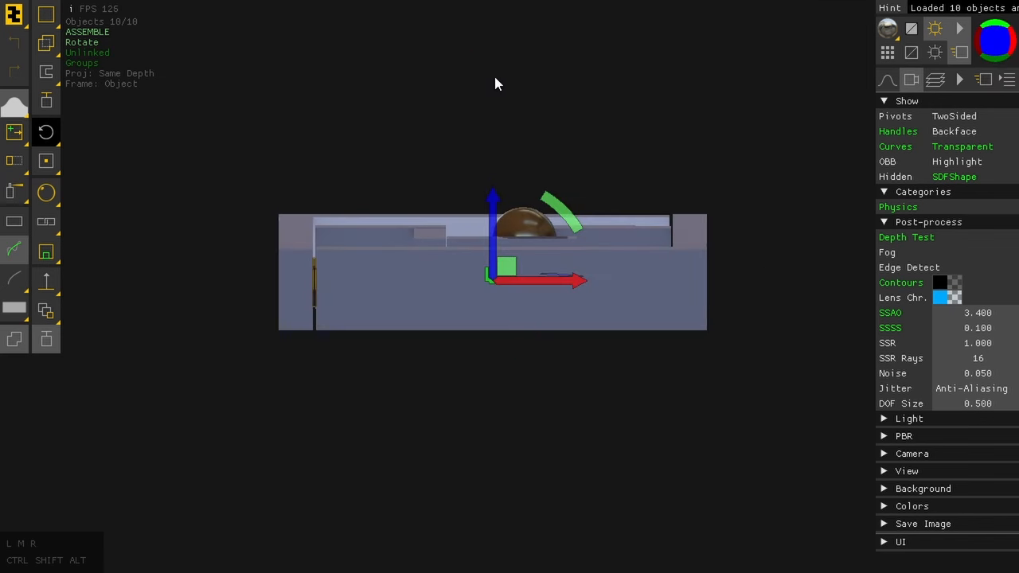
mouse_move(1000, 39)
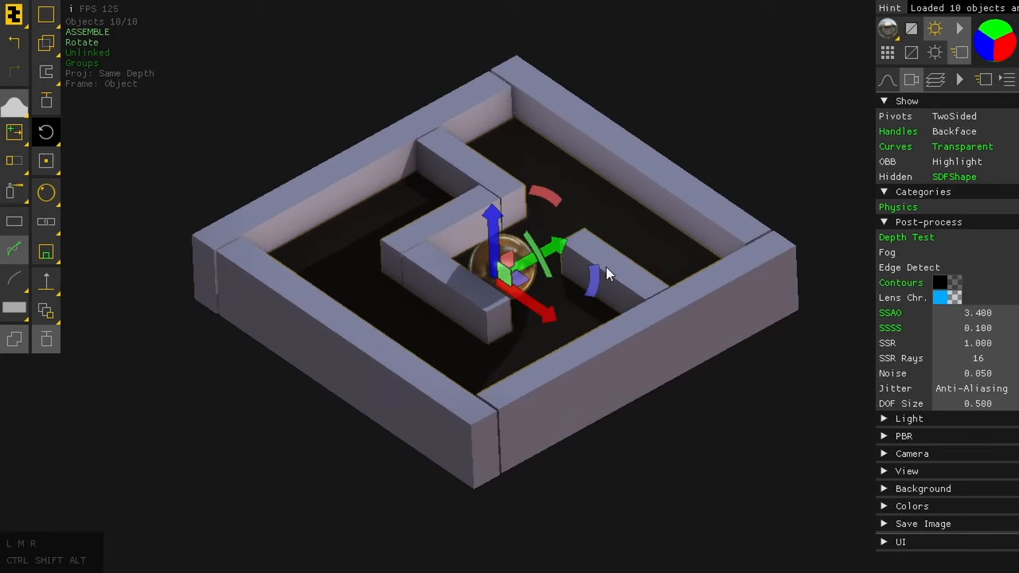
drag(604, 274, 597, 286)
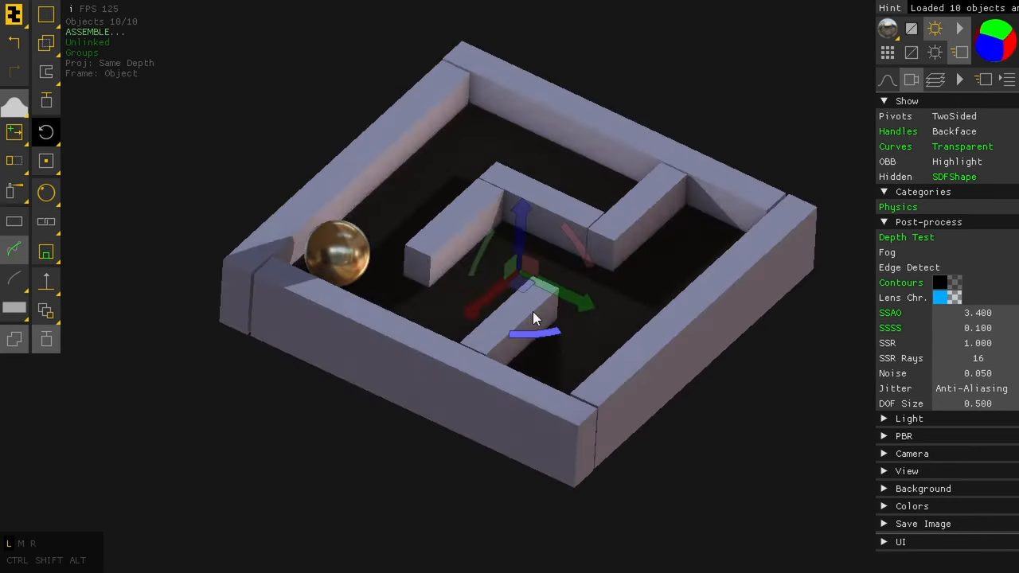
drag(533, 319, 449, 261)
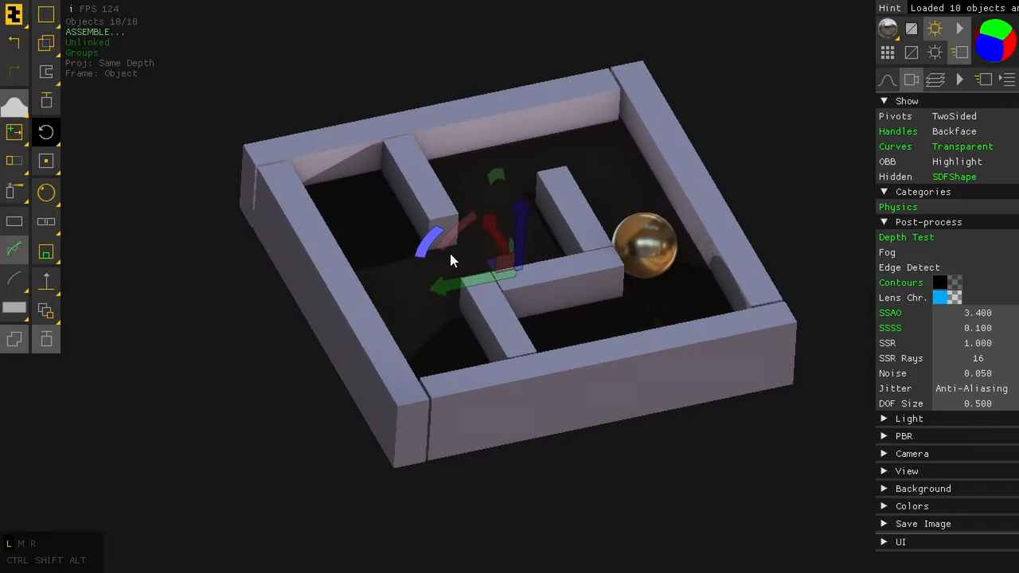
drag(449, 258, 501, 290)
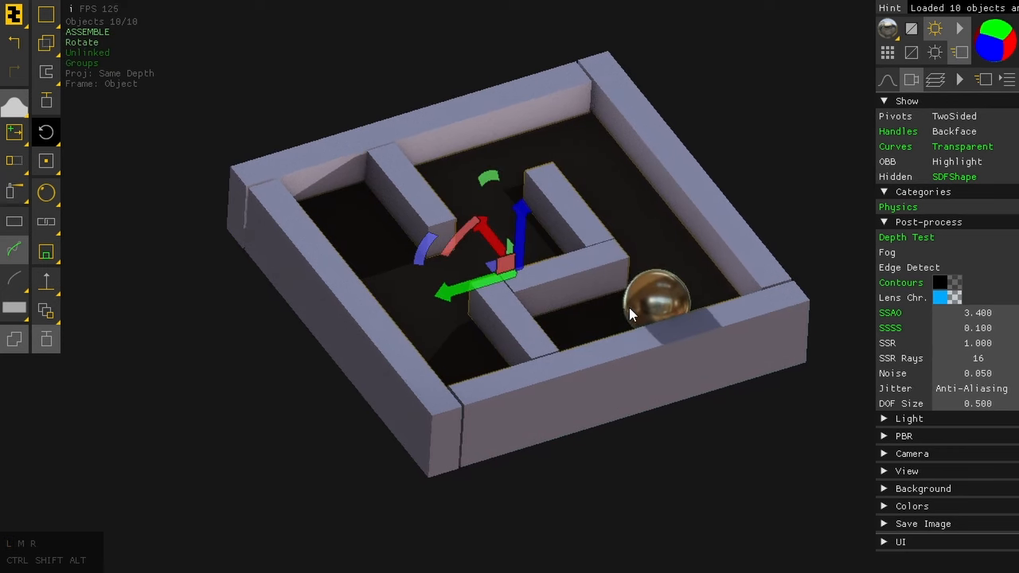
right_click(629, 315)
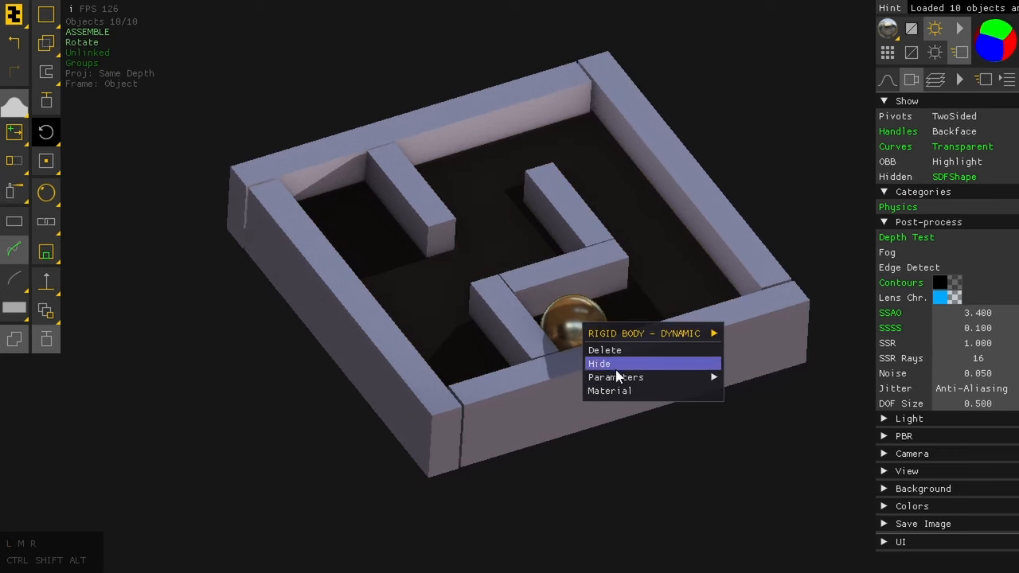
mouse_move(604, 456)
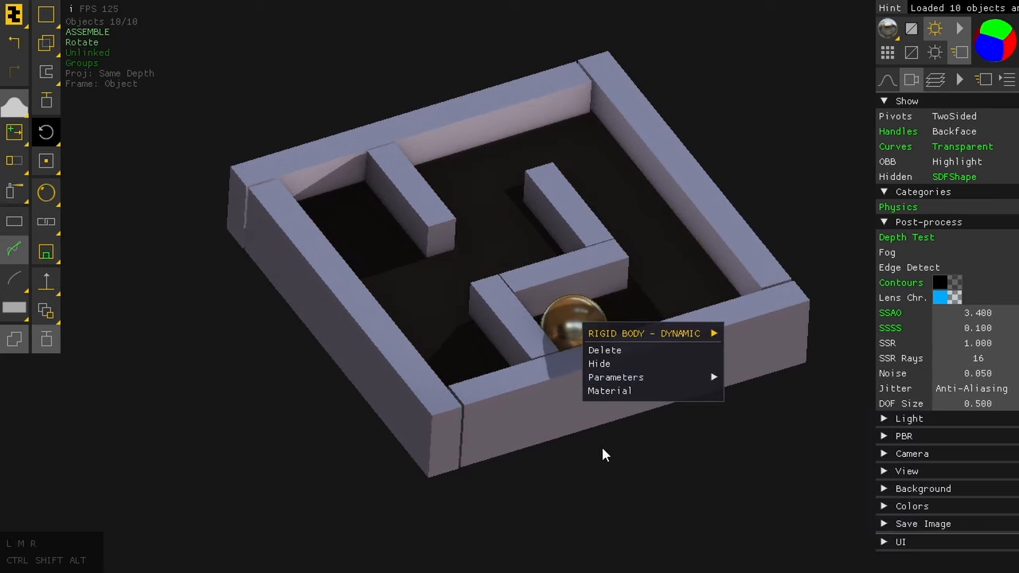
click(614, 376)
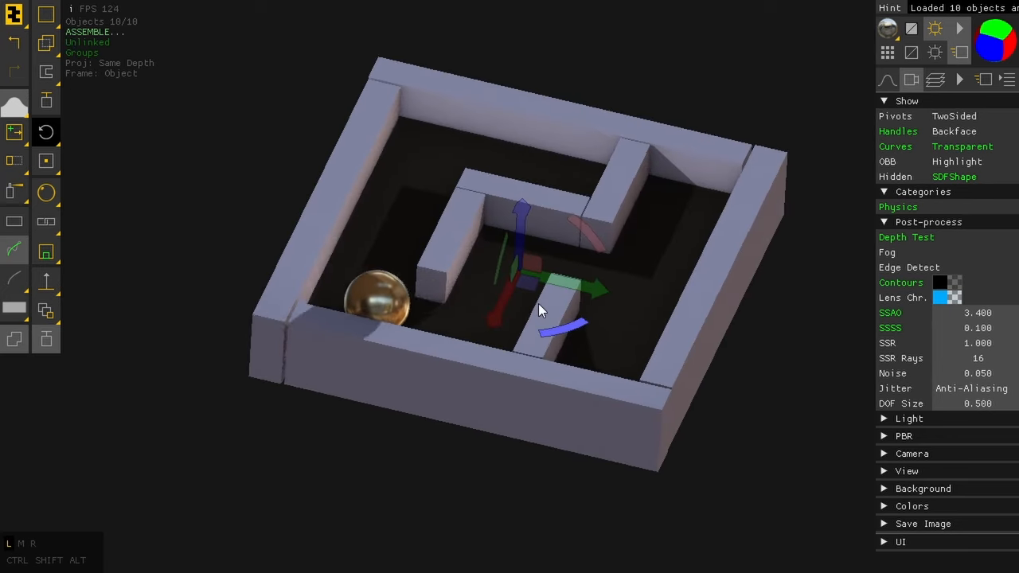
- Keep tilting the maze with the rotate gizmo to steer the ball into the right-hand corridor
drag(540, 310, 479, 297)
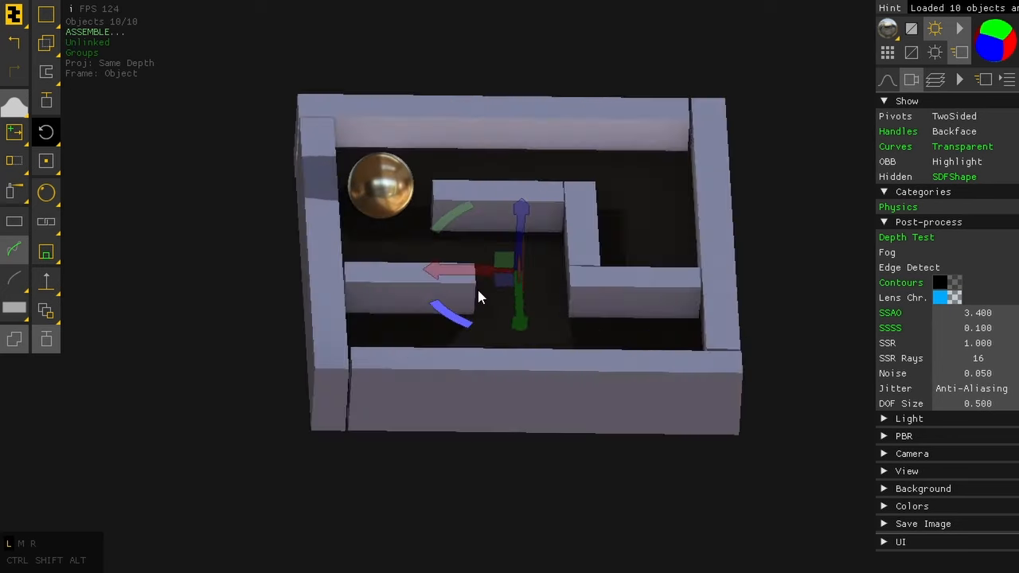
drag(478, 294, 449, 267)
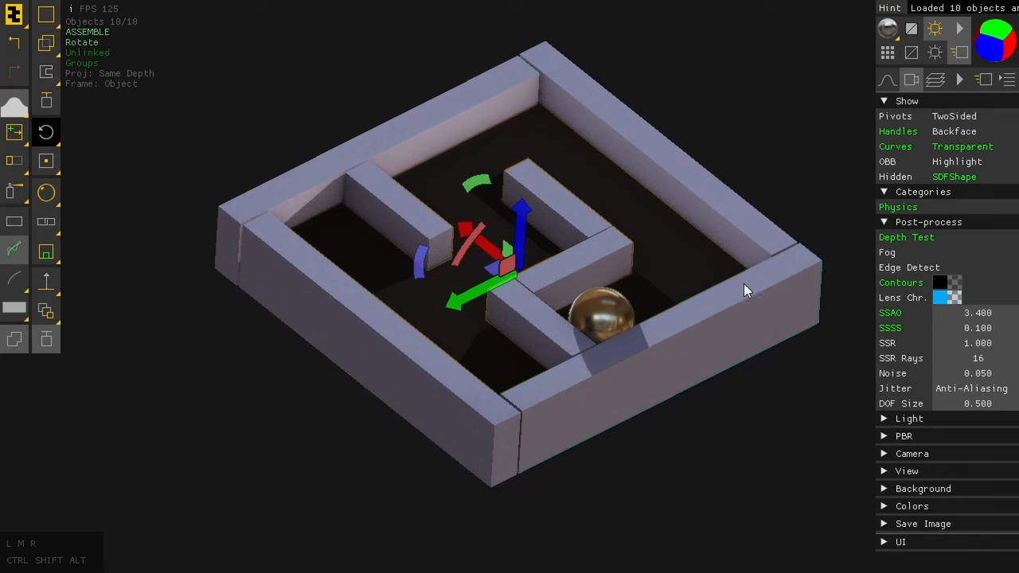
mouse_move(779, 279)
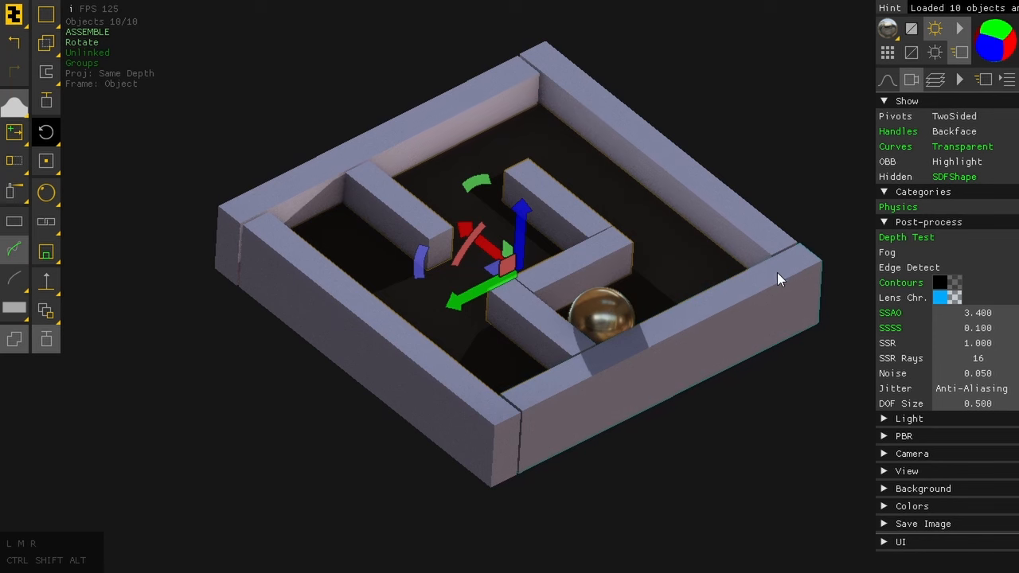
mouse_move(766, 294)
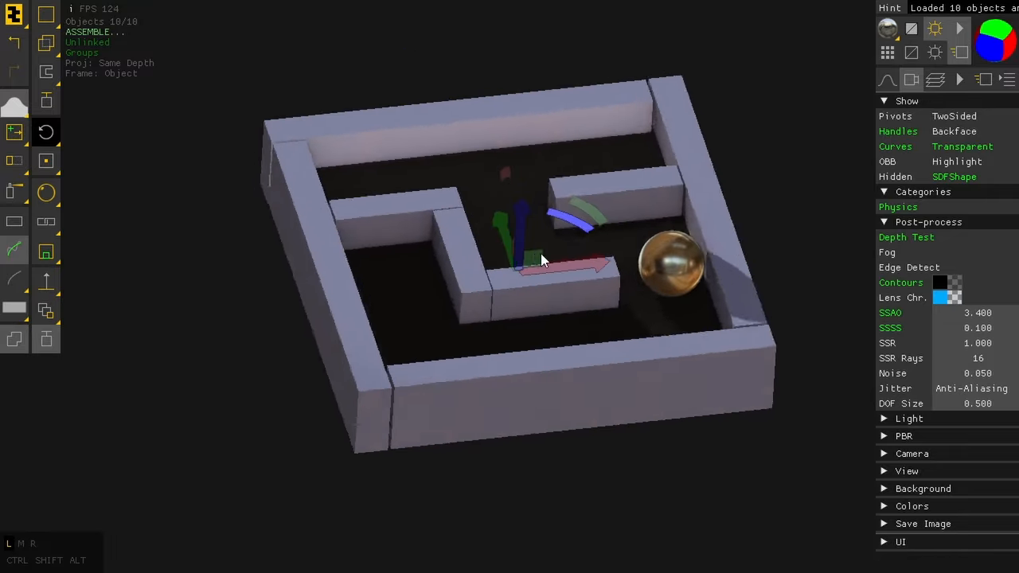
drag(541, 258, 601, 253)
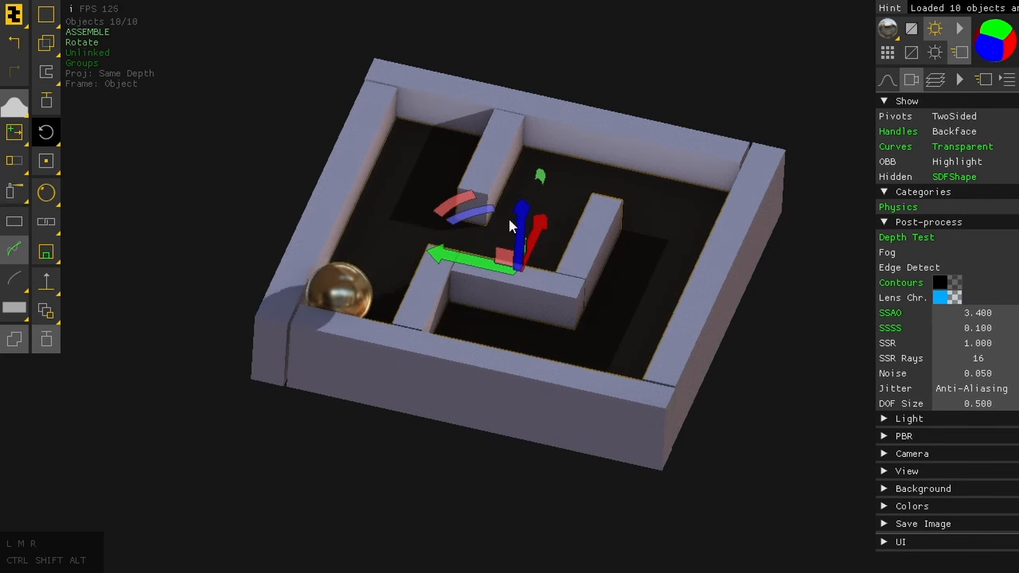
drag(510, 226, 494, 290)
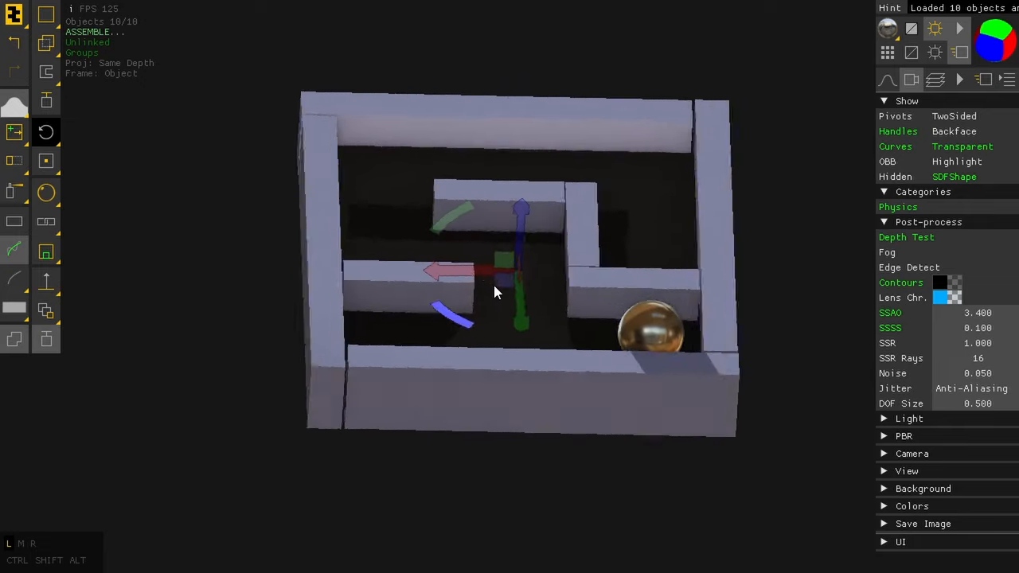
drag(494, 290, 465, 272)
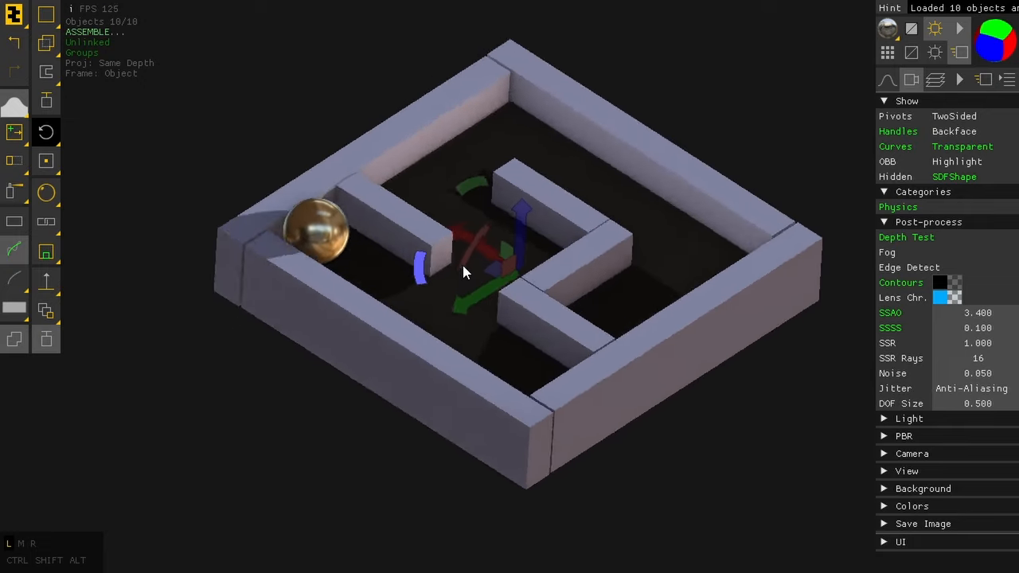
drag(464, 271, 494, 294)
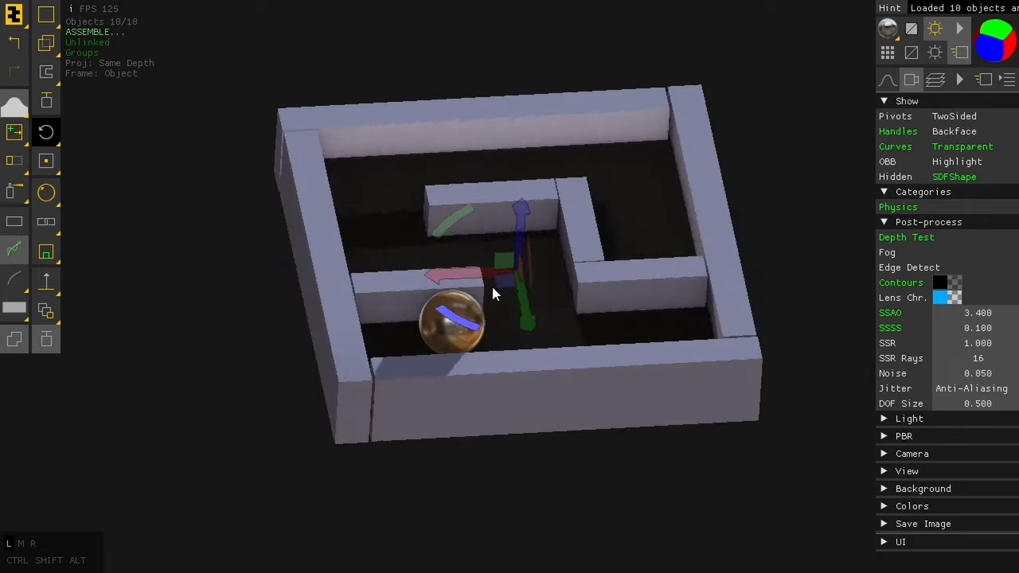
drag(493, 294, 443, 270)
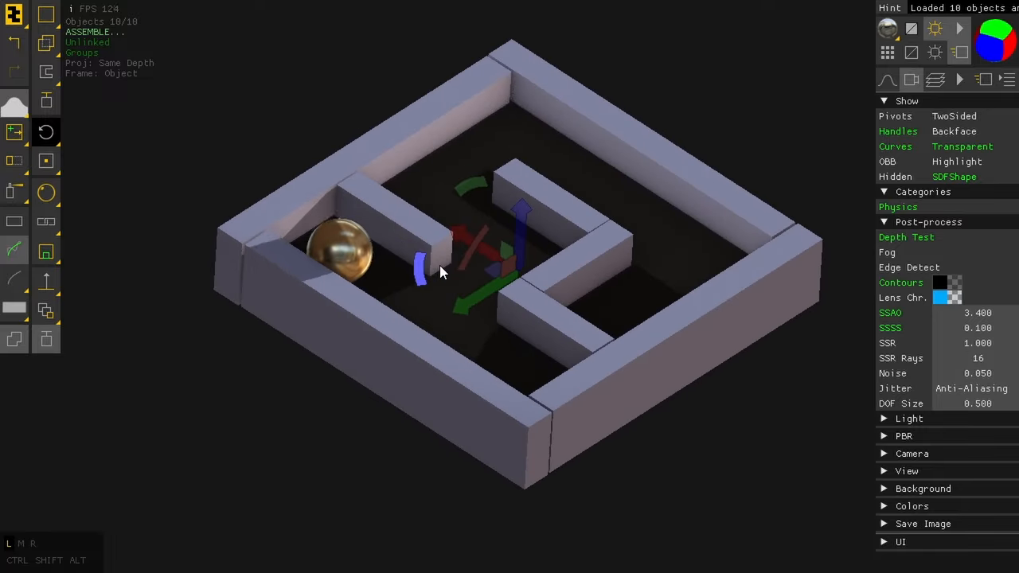
drag(442, 271, 497, 283)
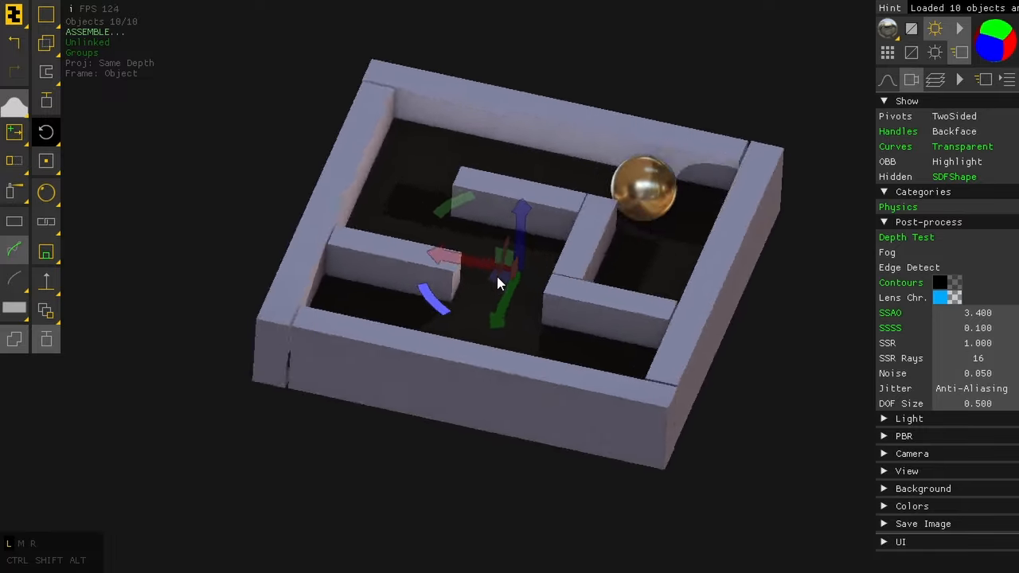
drag(497, 284, 569, 417)
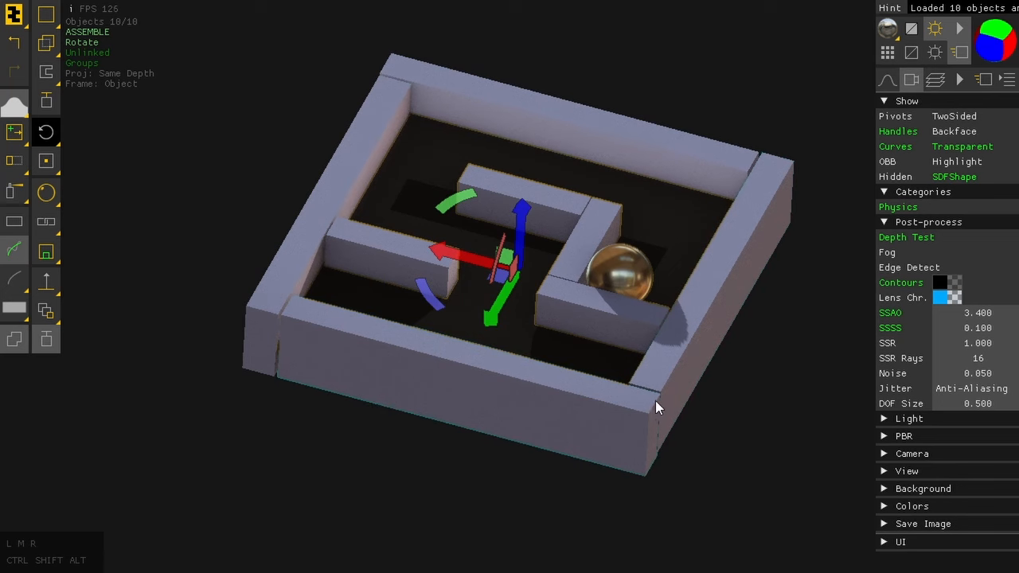
drag(656, 406, 422, 290)
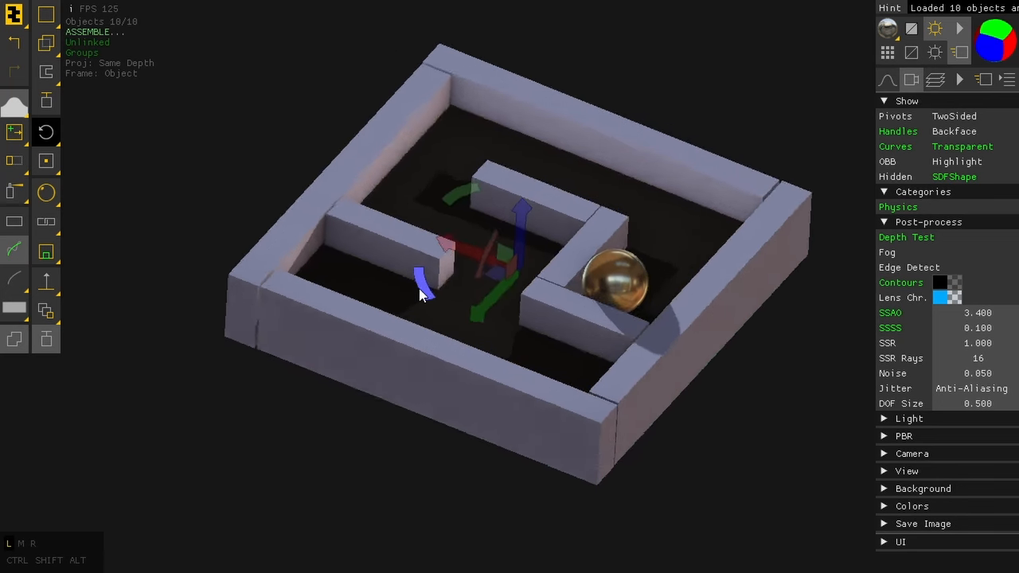
drag(422, 294, 406, 287)
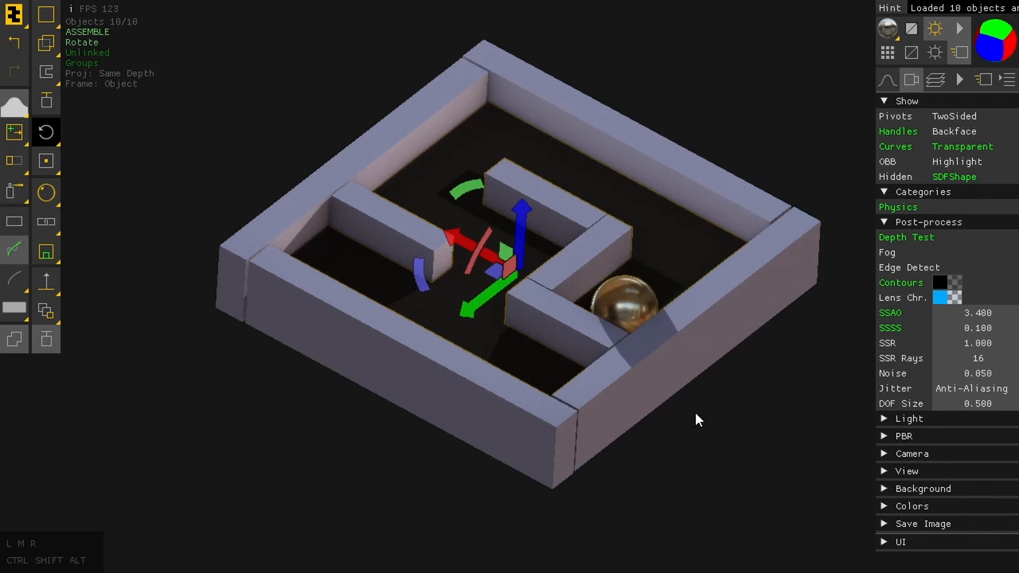
mouse_move(636, 443)
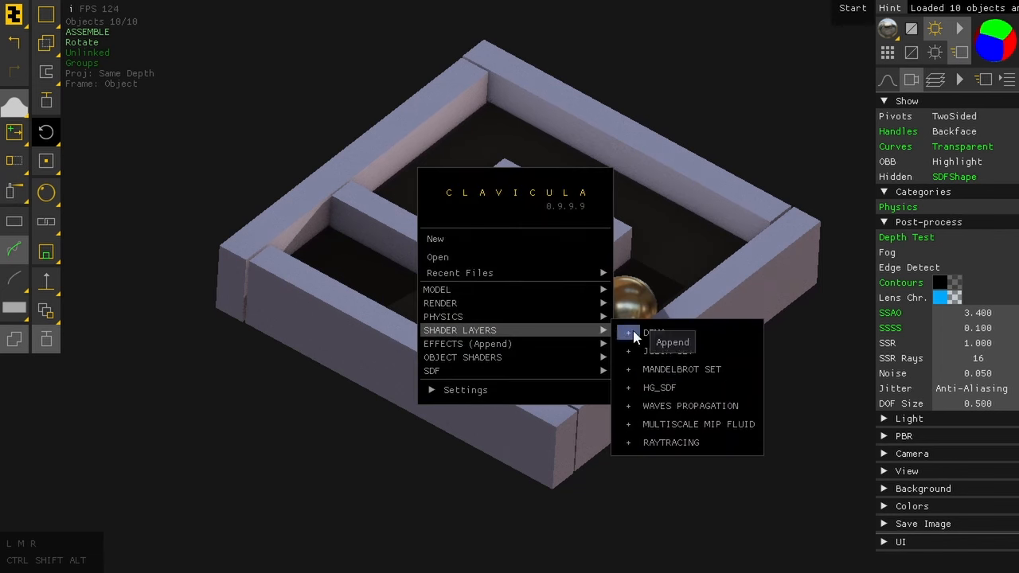
mouse_move(443, 315)
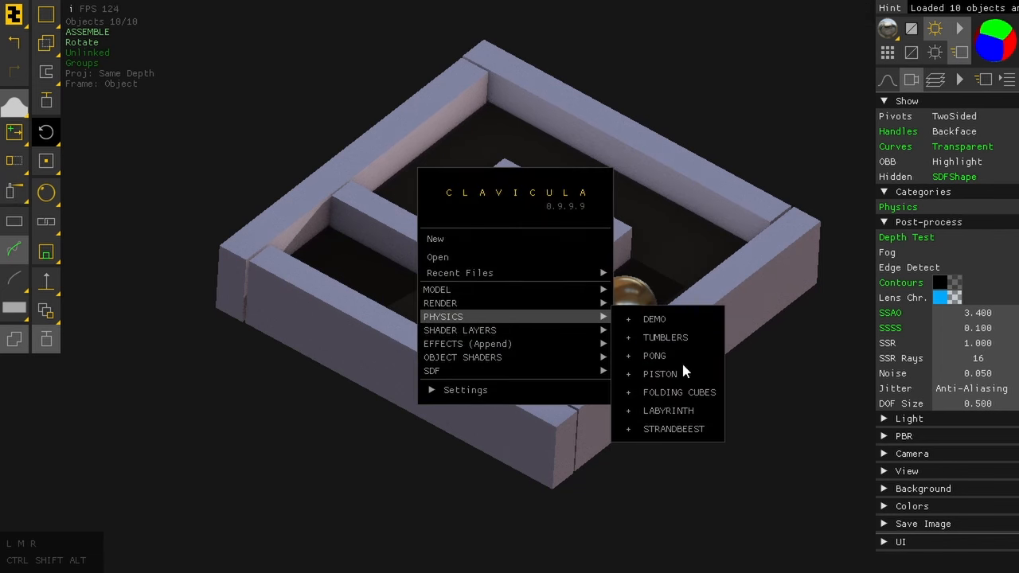
mouse_move(673, 430)
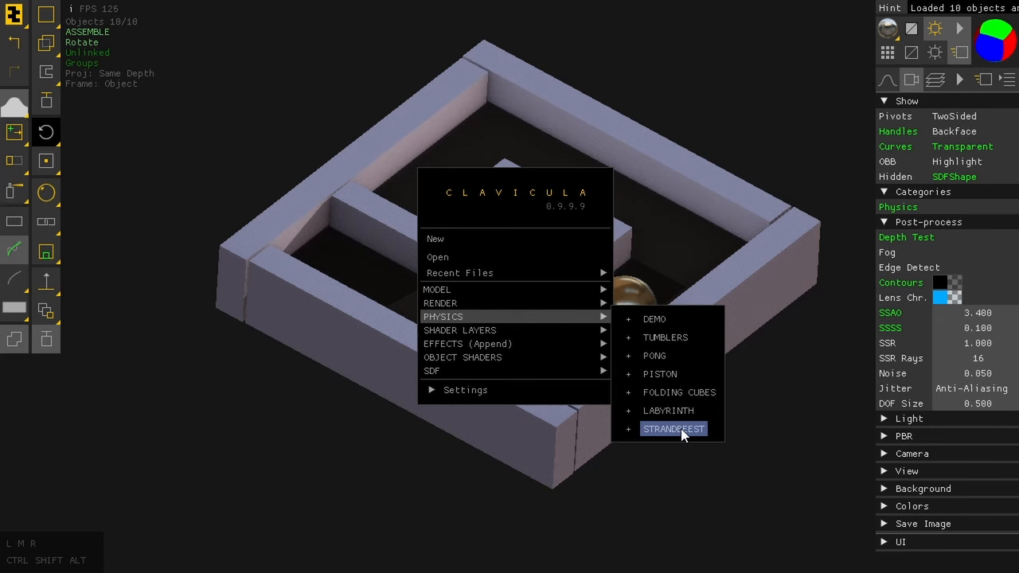
- Load the Strandbeest walking-linkage demo from the Physics scene list
click(672, 428)
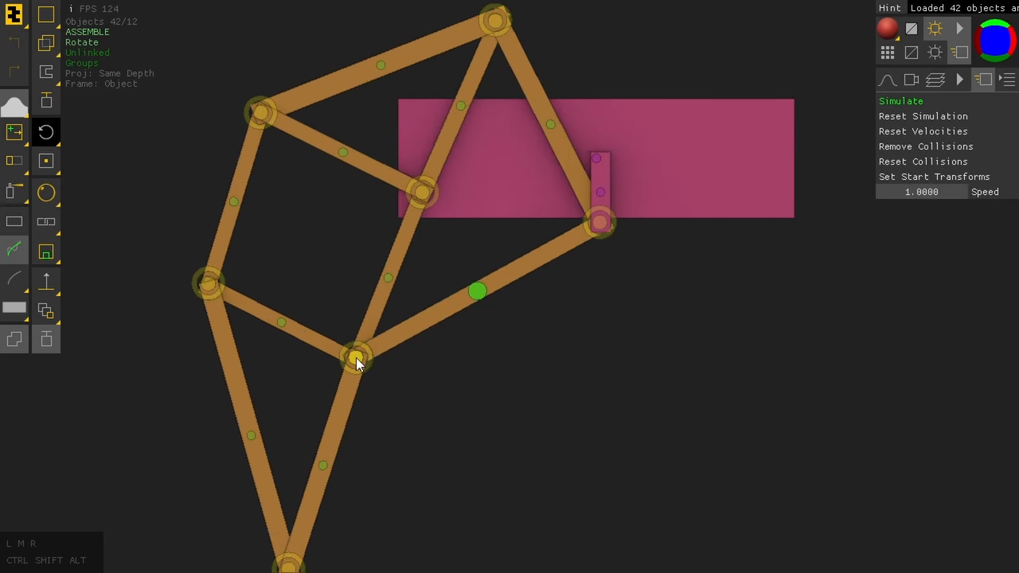
- Bring up object options on the Strandbeest linkage in the viewport
right_click(356, 356)
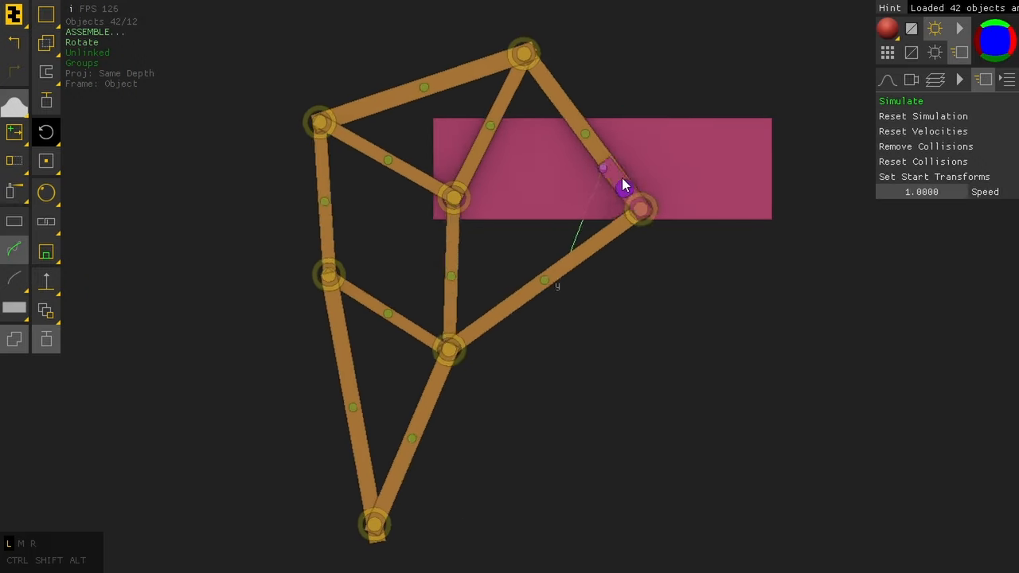
- Pull the crank joint to shift the leg linkage into a new pose while simulating
drag(624, 185, 608, 199)
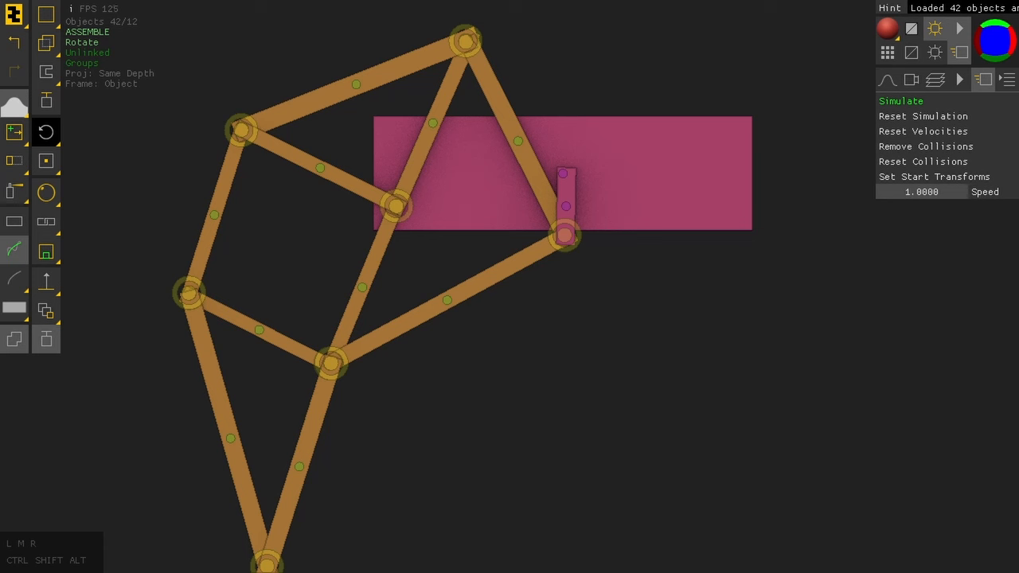
mouse_move(486, 279)
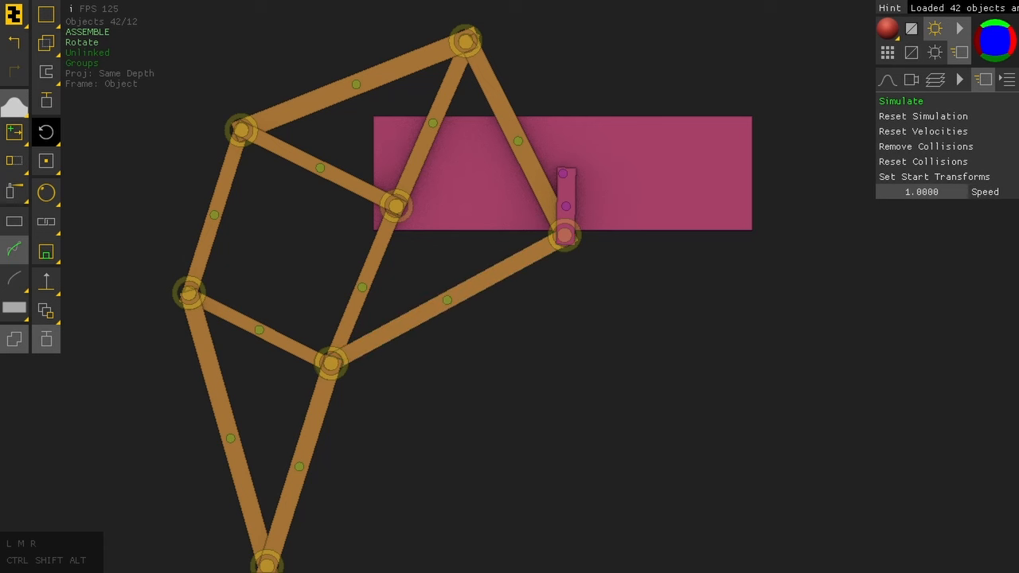
mouse_move(602, 335)
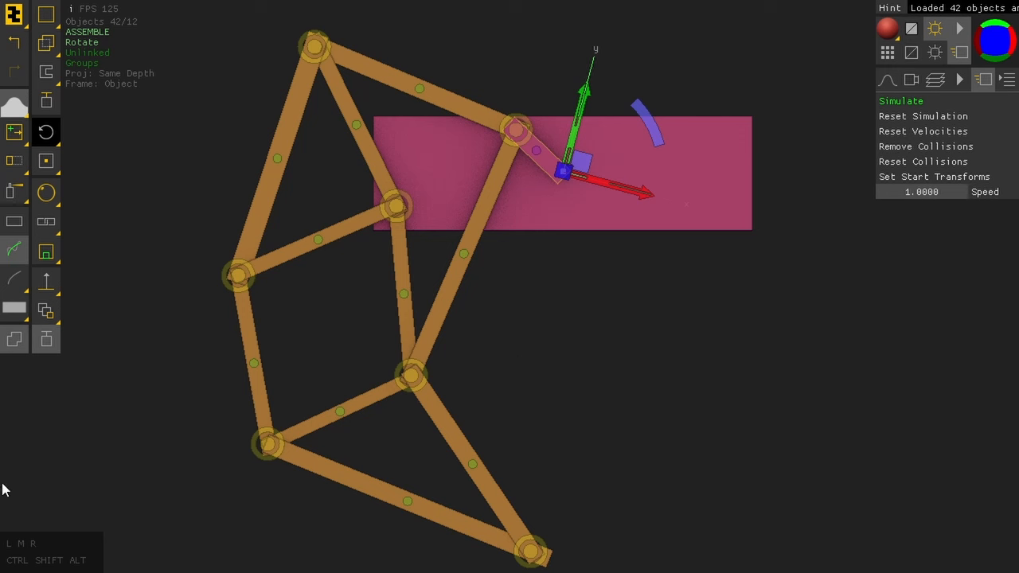
mouse_move(746, 324)
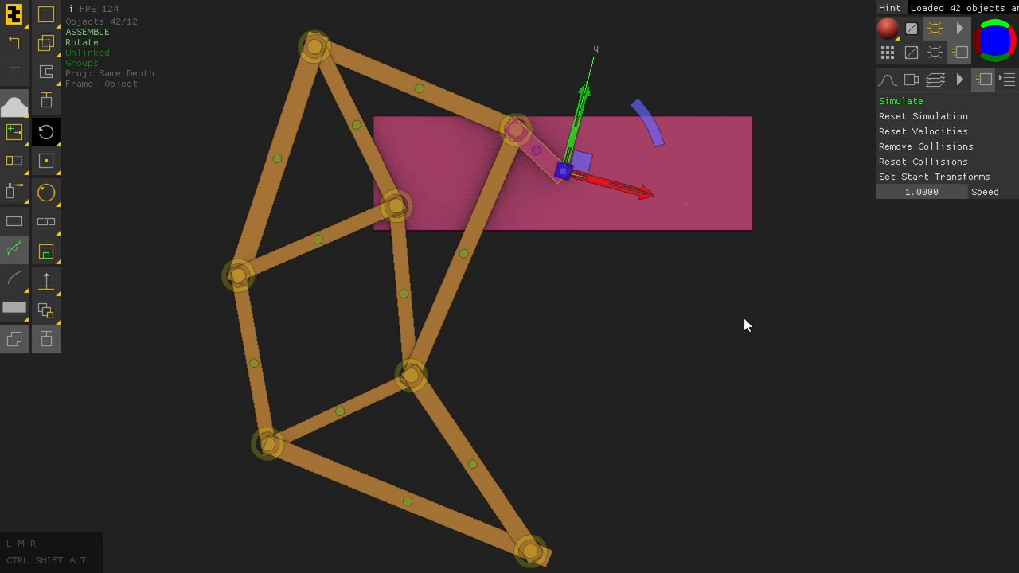